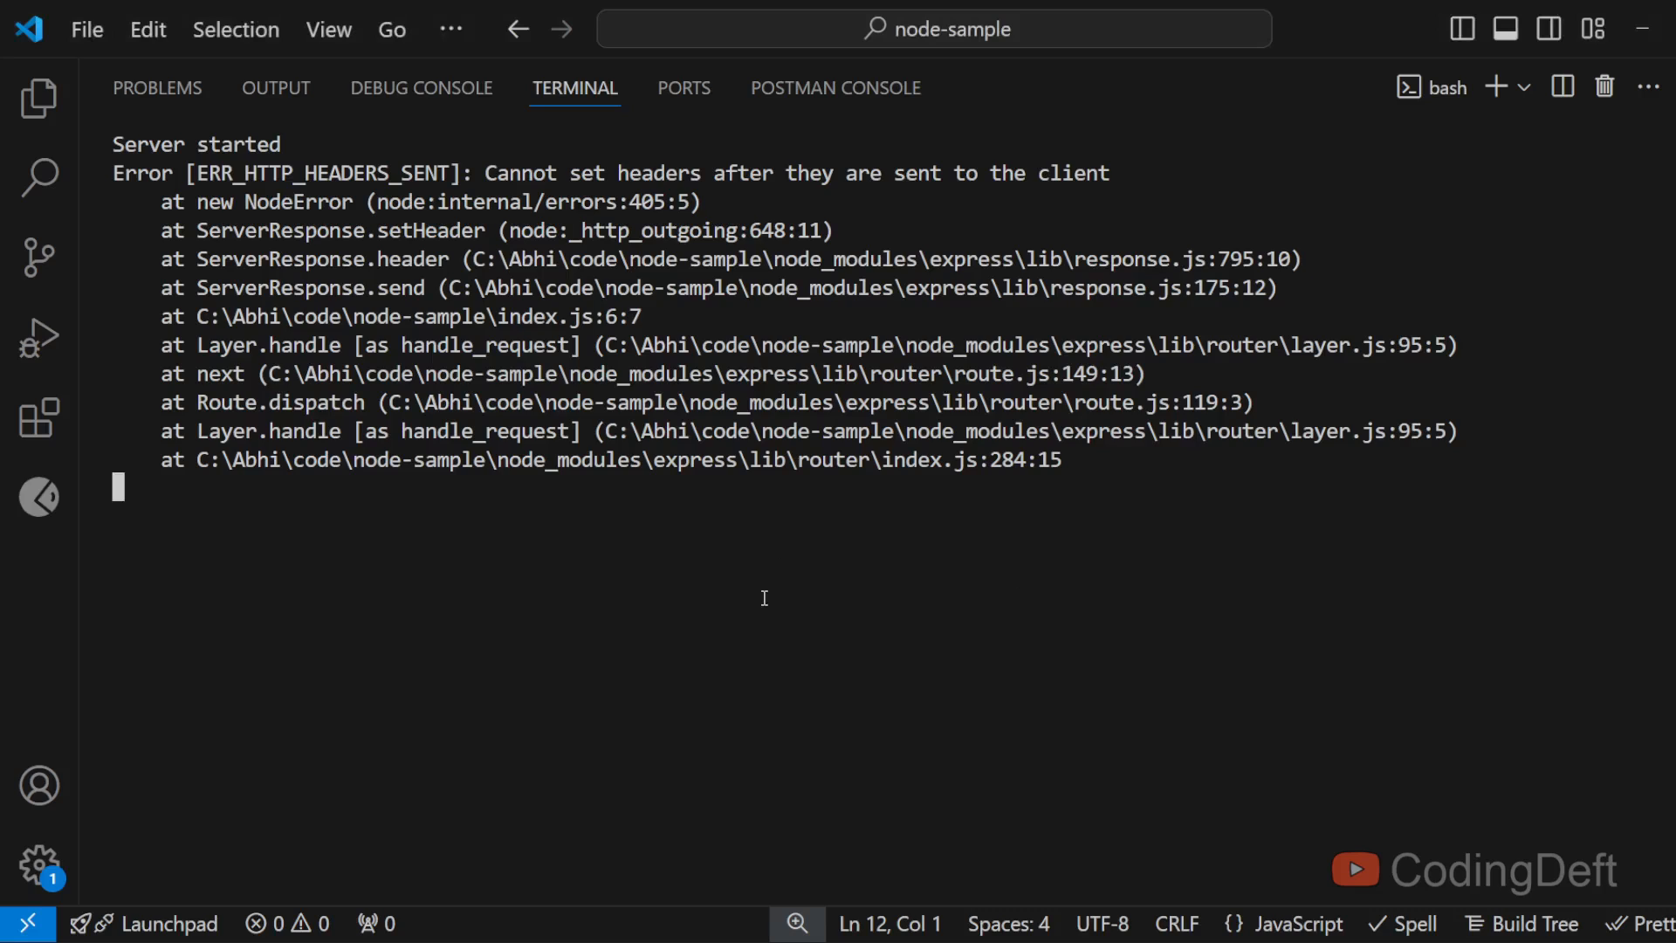
# Step: Close the node-sample folder and start a new bash terminal in the code directory
pyautogui.doubleClick(661, 172)
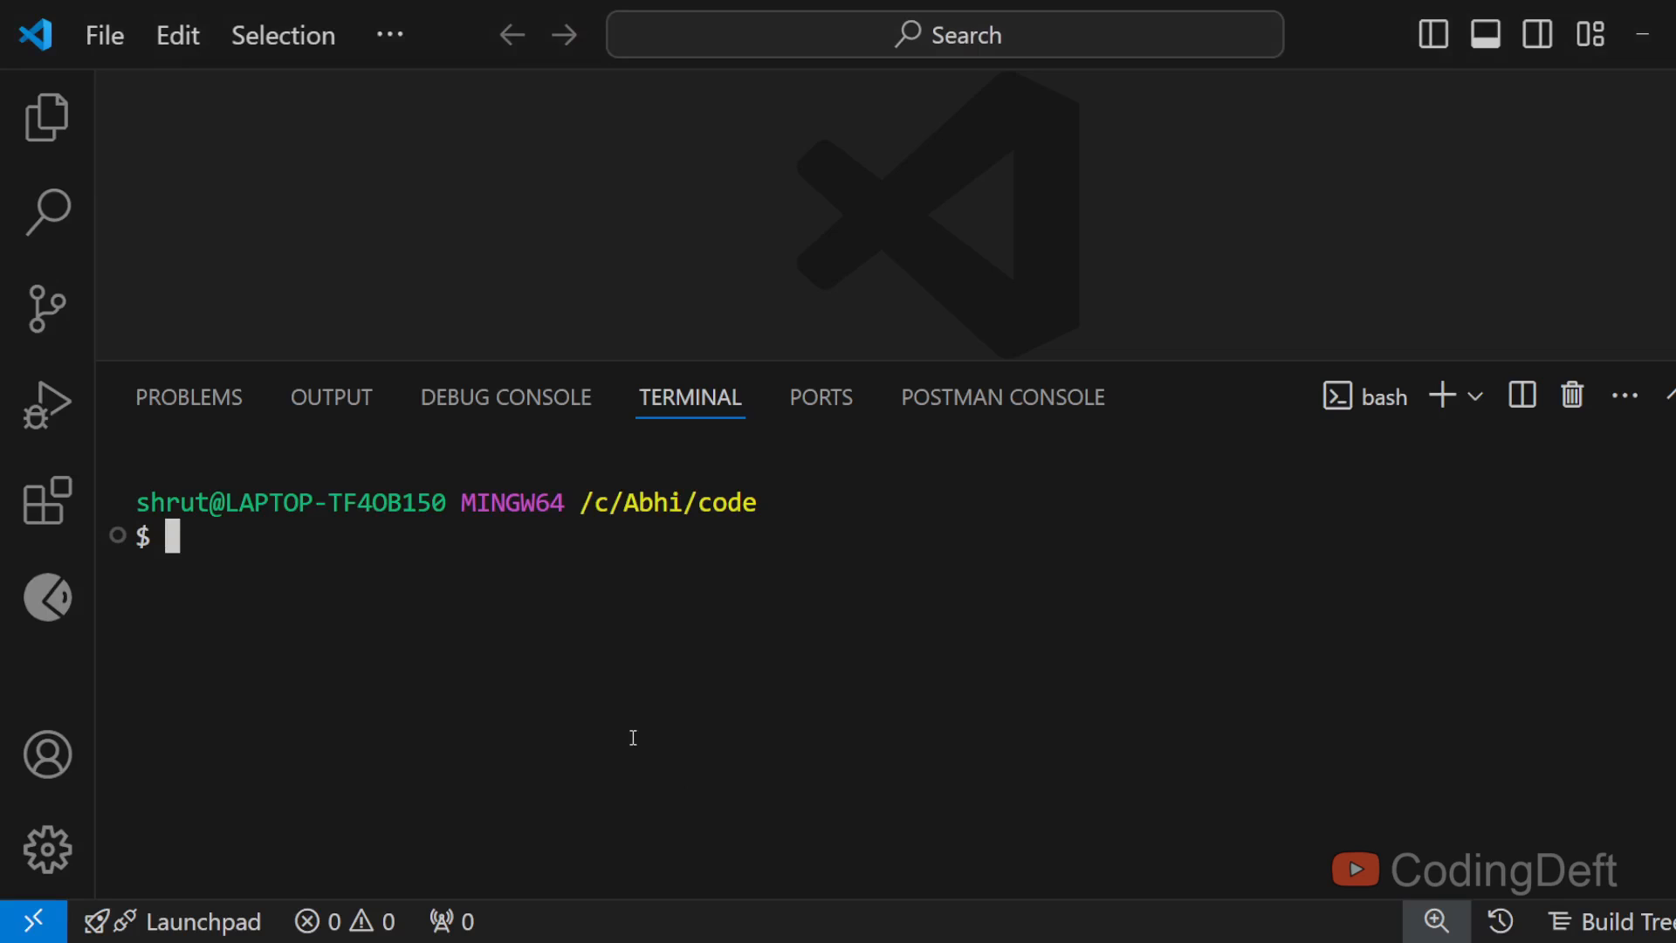
# Step: Make and initialise the node-sample folder with npm init -y, then write Express starter index.js
pyautogui.write('mkdir n')
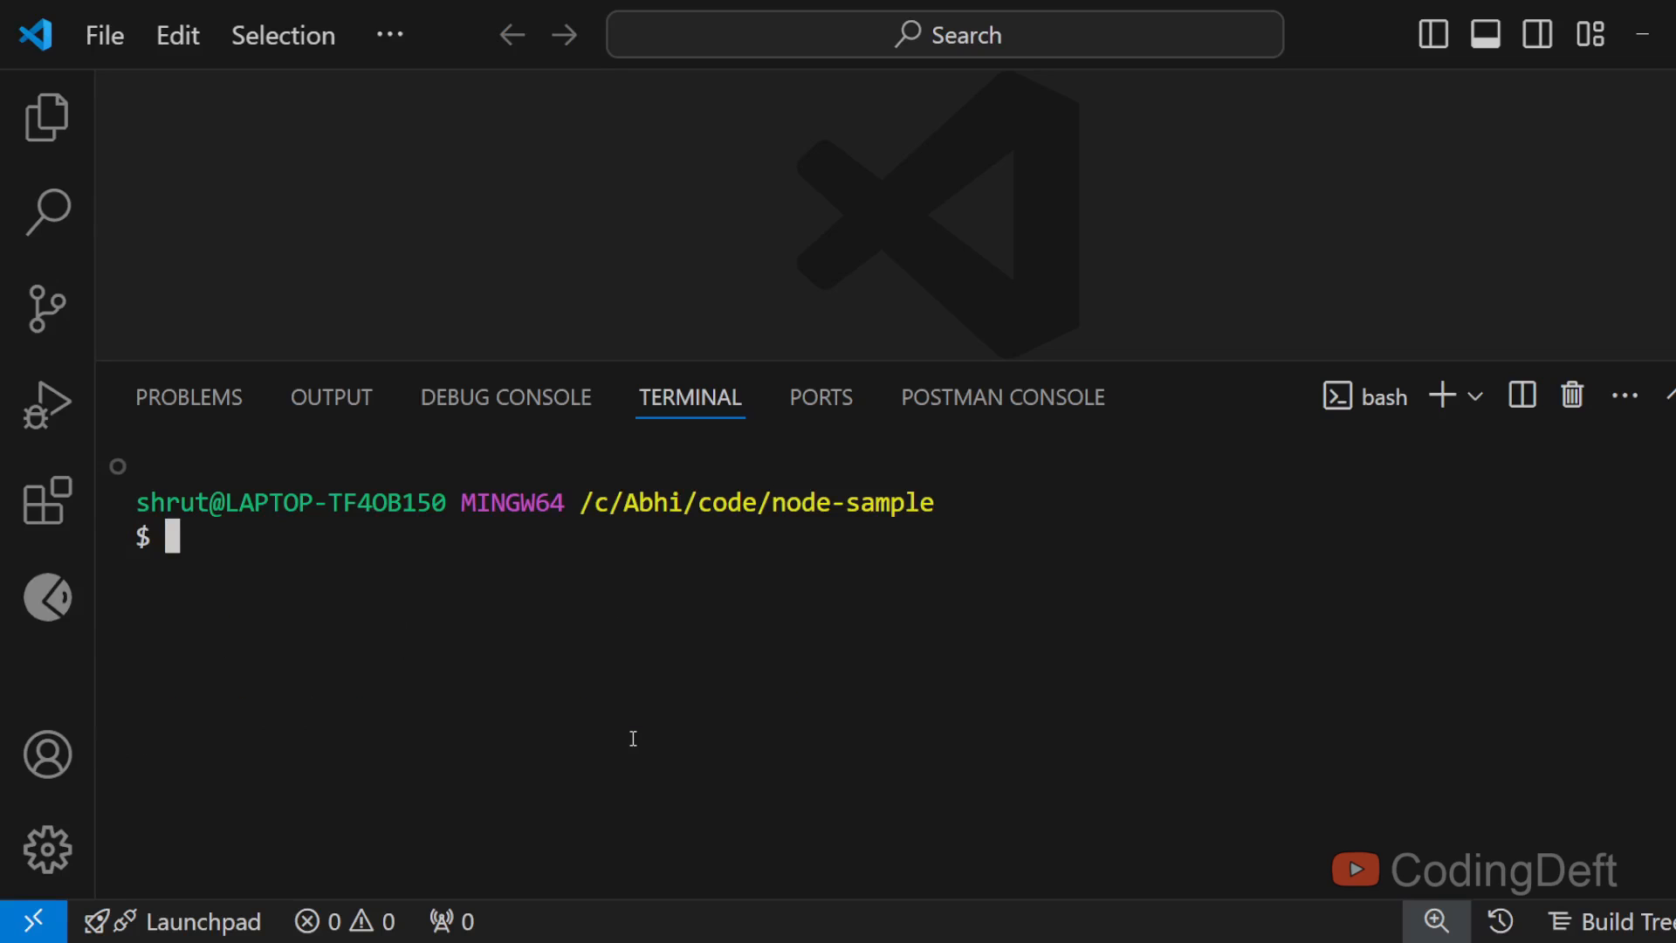
pyautogui.write('npm')
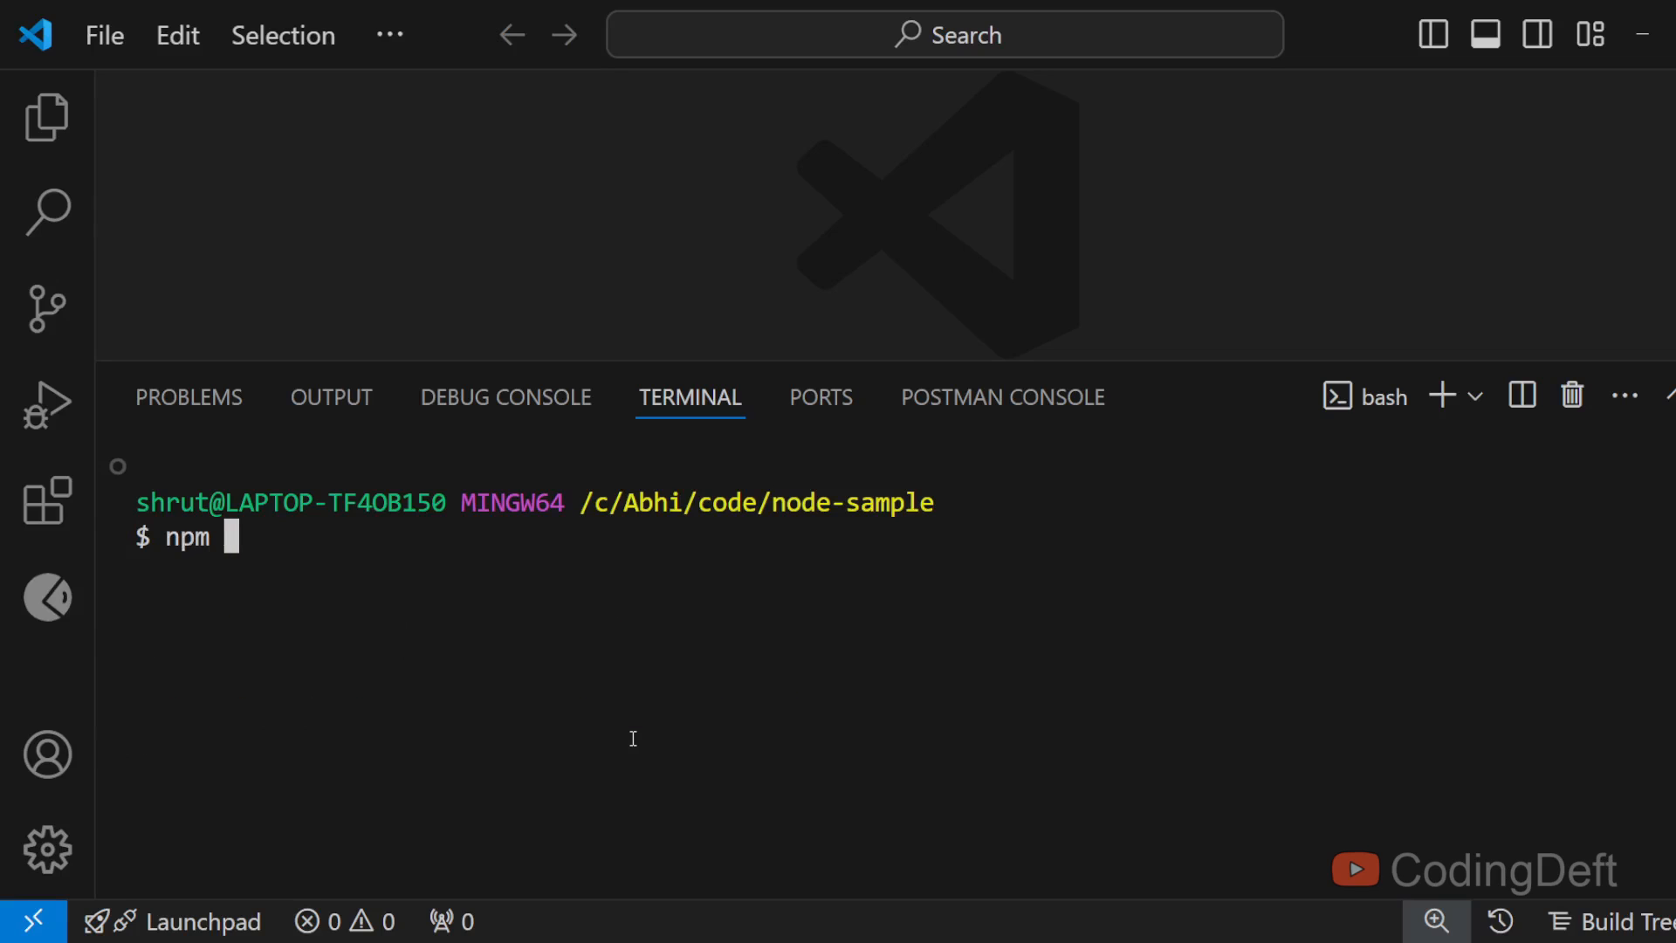
pyautogui.write('init -y')
pyautogui.write('code')
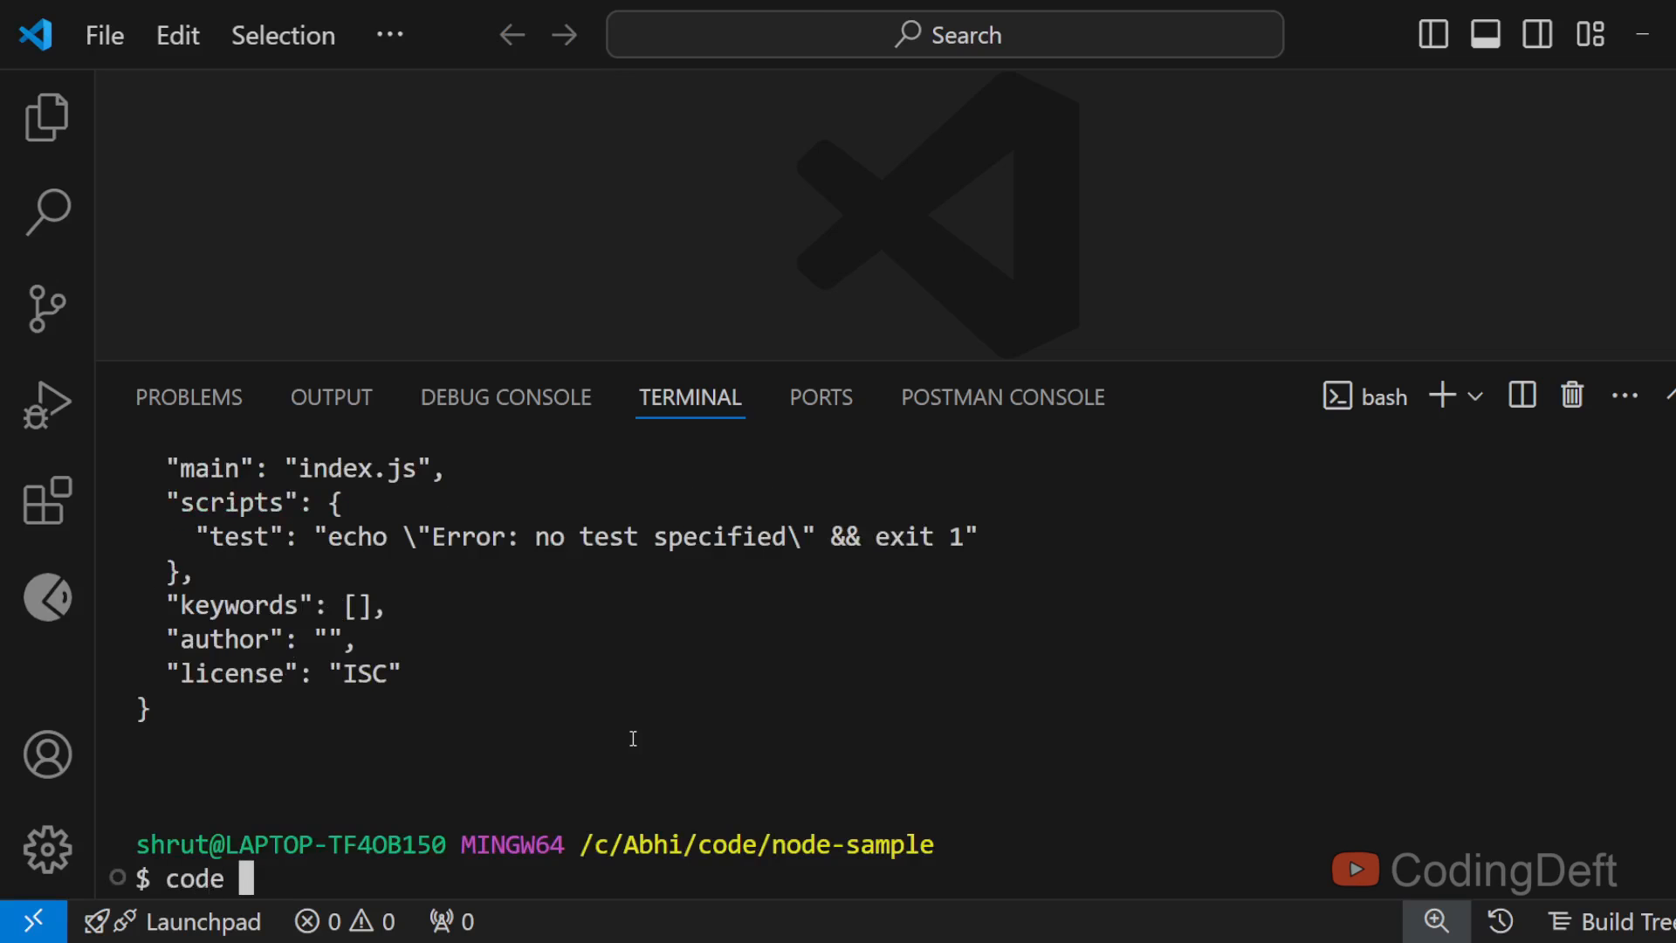
pyautogui.click(433, 206)
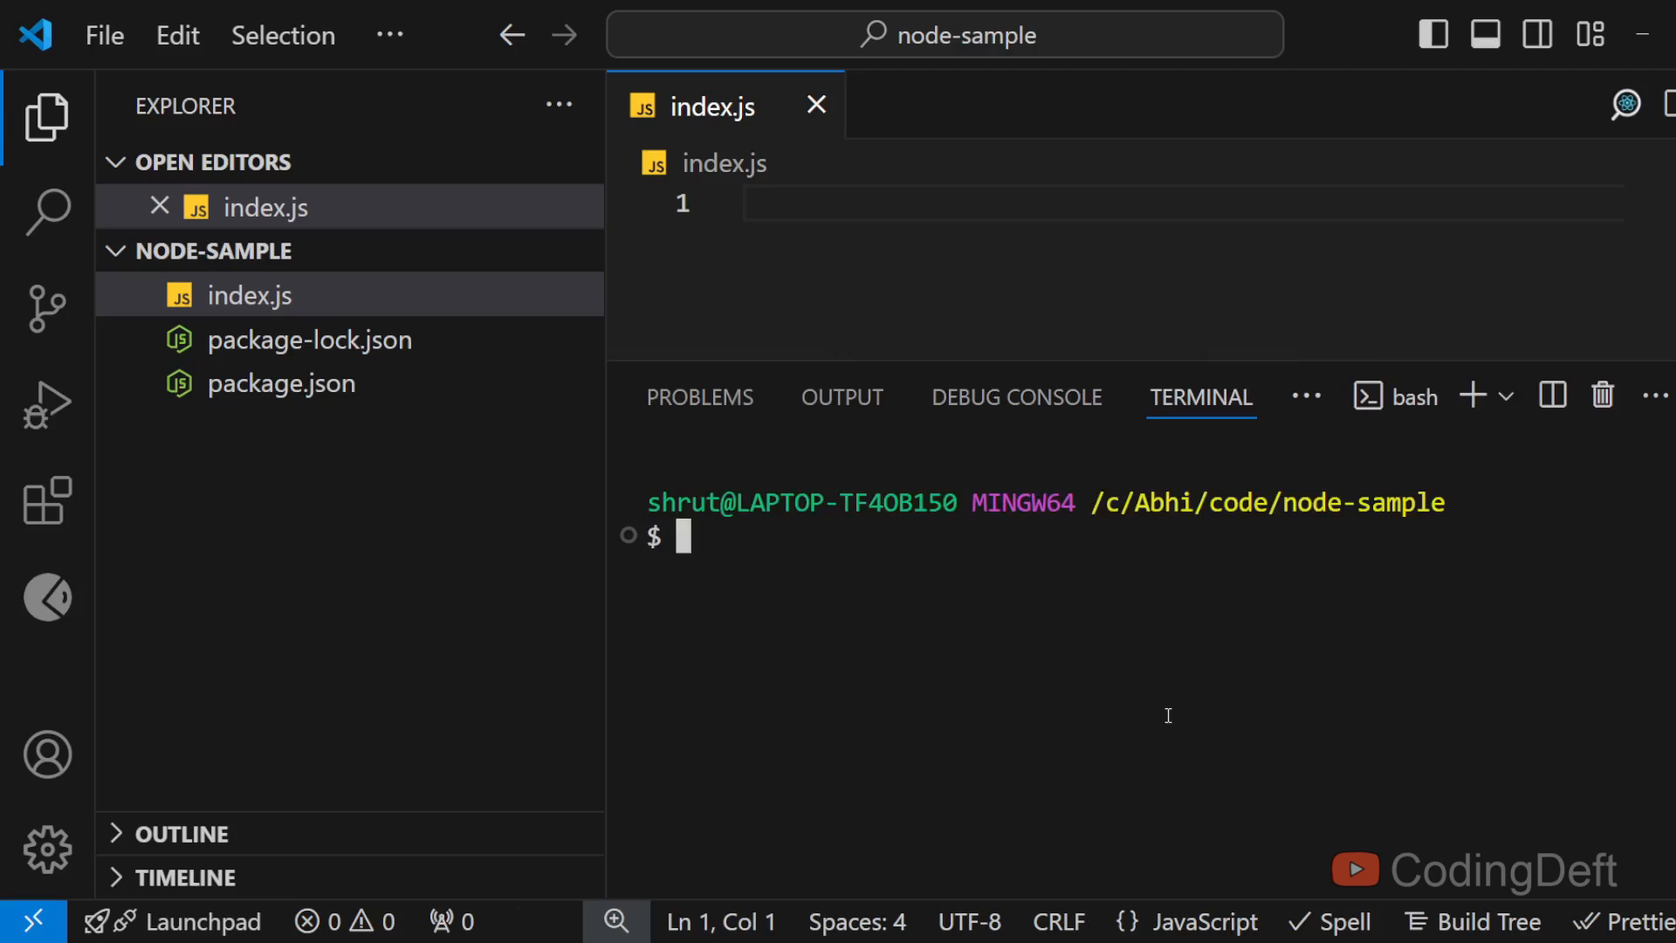
pyautogui.write('npm i expr')
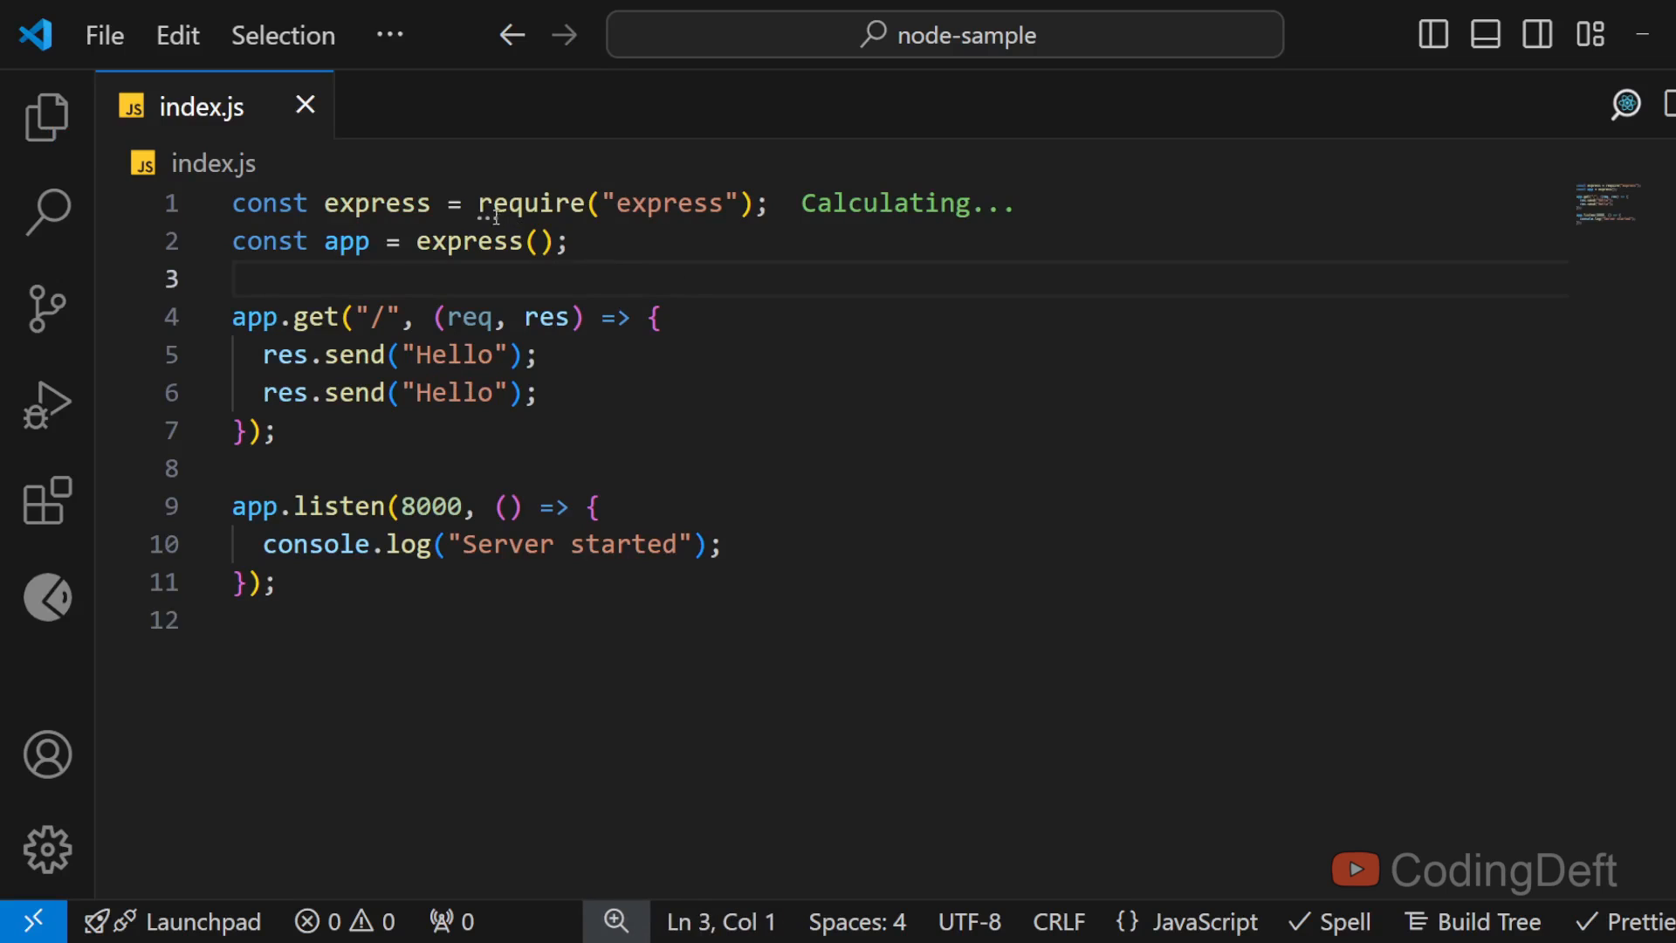
# Step: Install Express, remove the duplicate res.send('Hello') line, and run nodemon
pyautogui.click(340, 241)
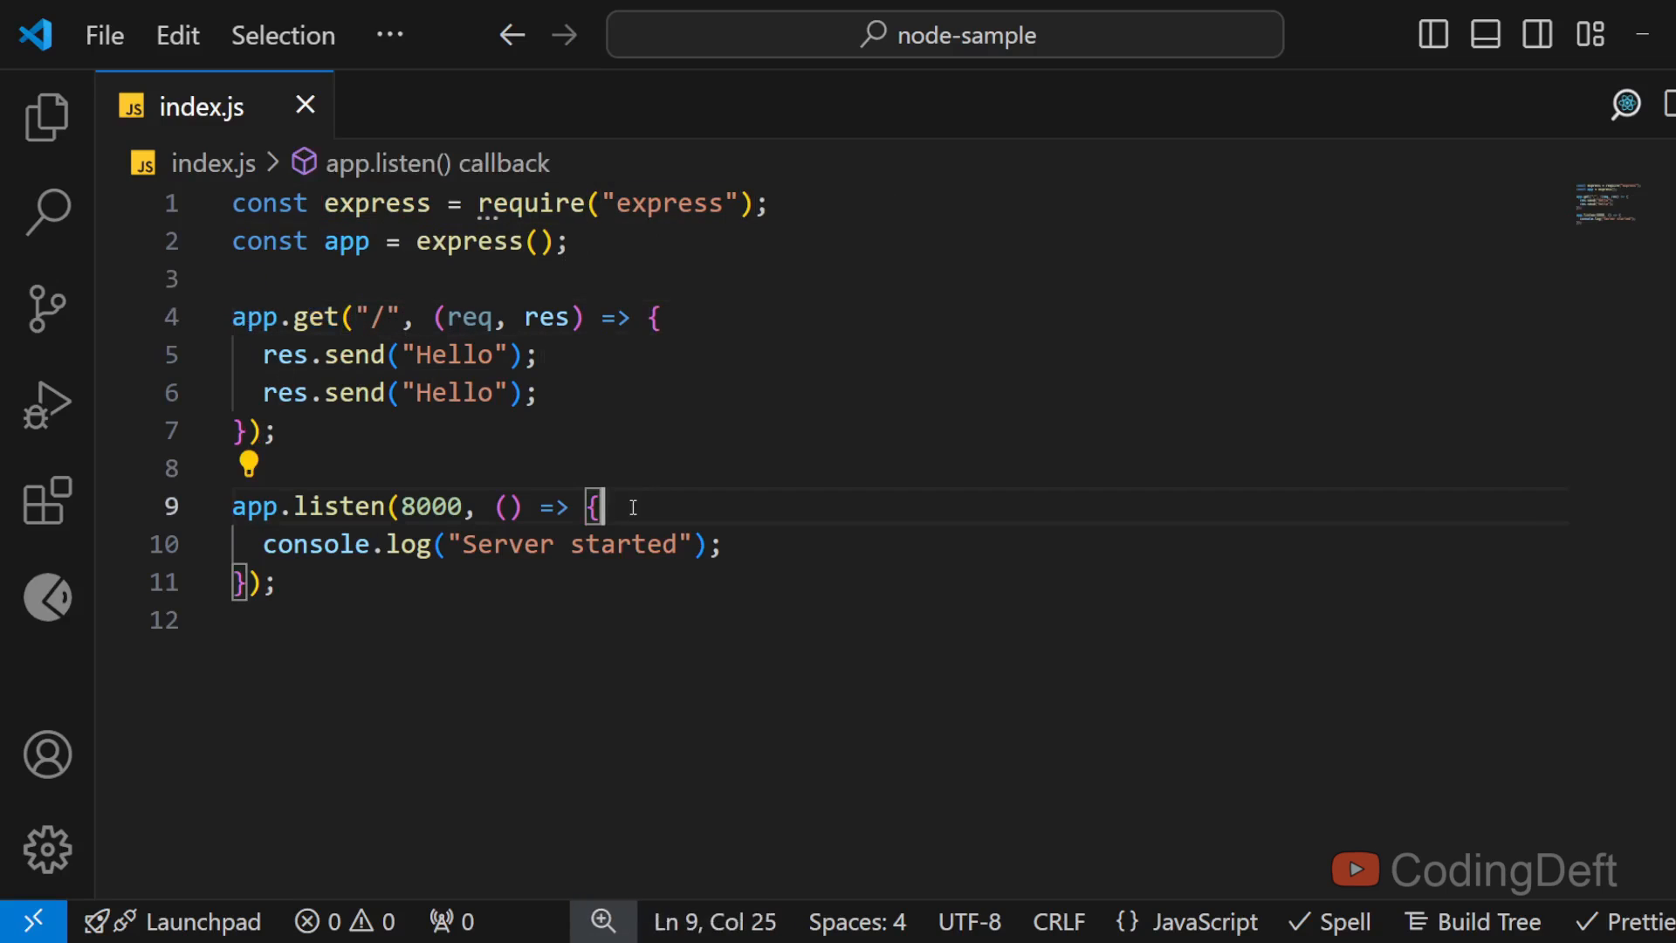
pyautogui.press('ctrl+`')
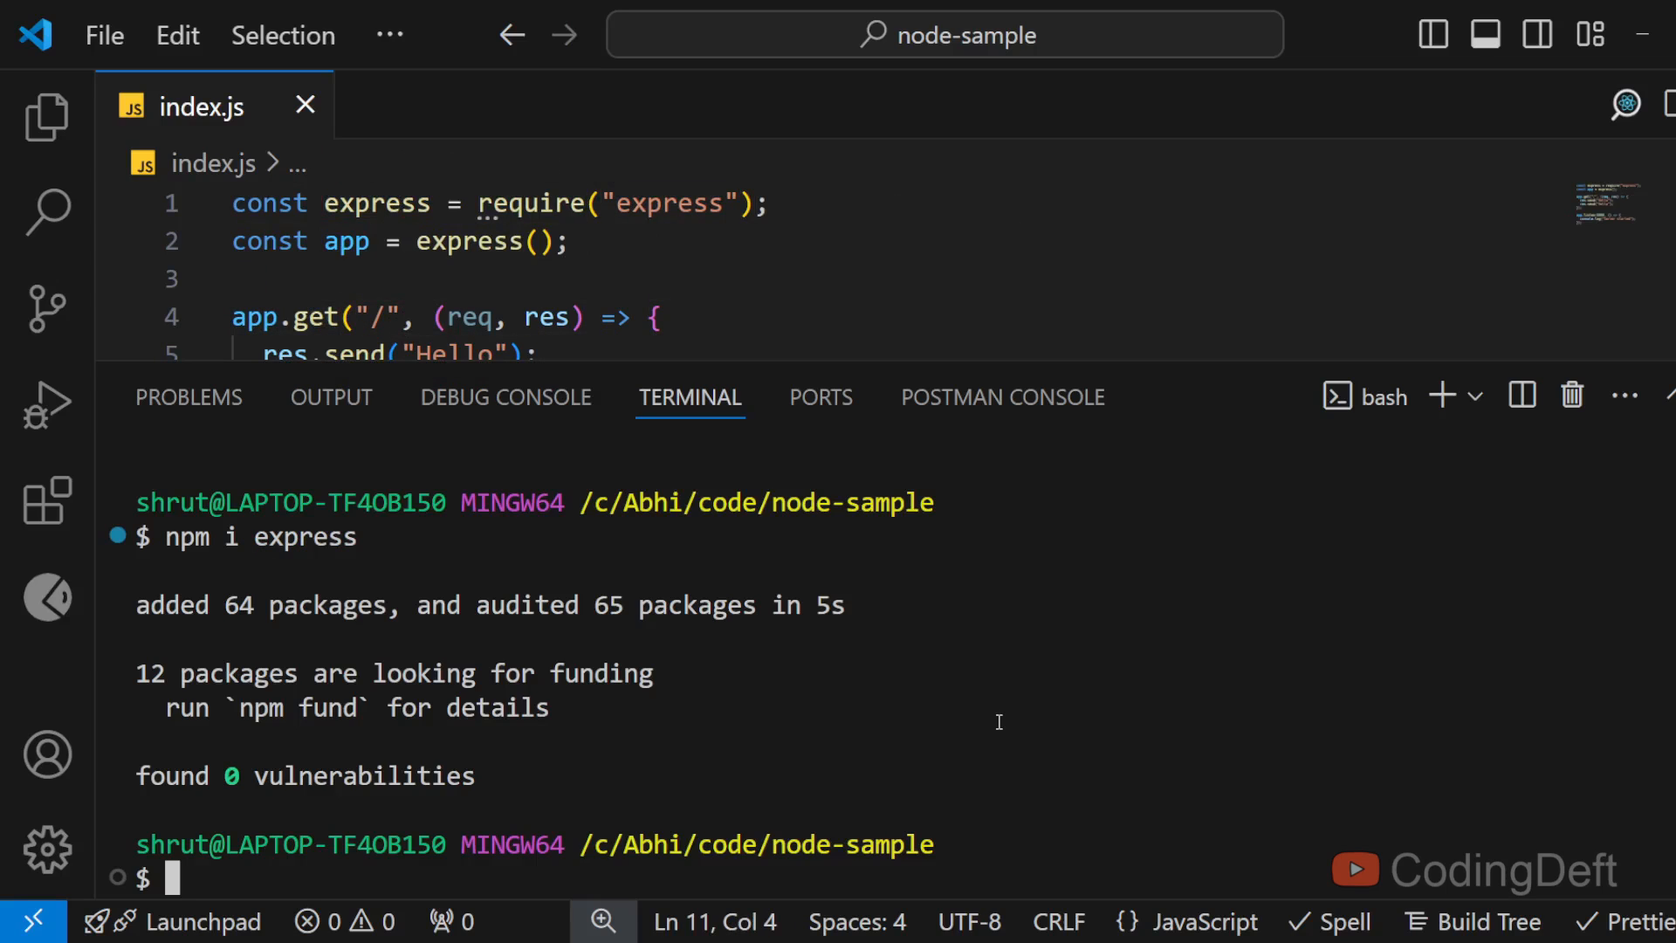
pyautogui.write('nodemon')
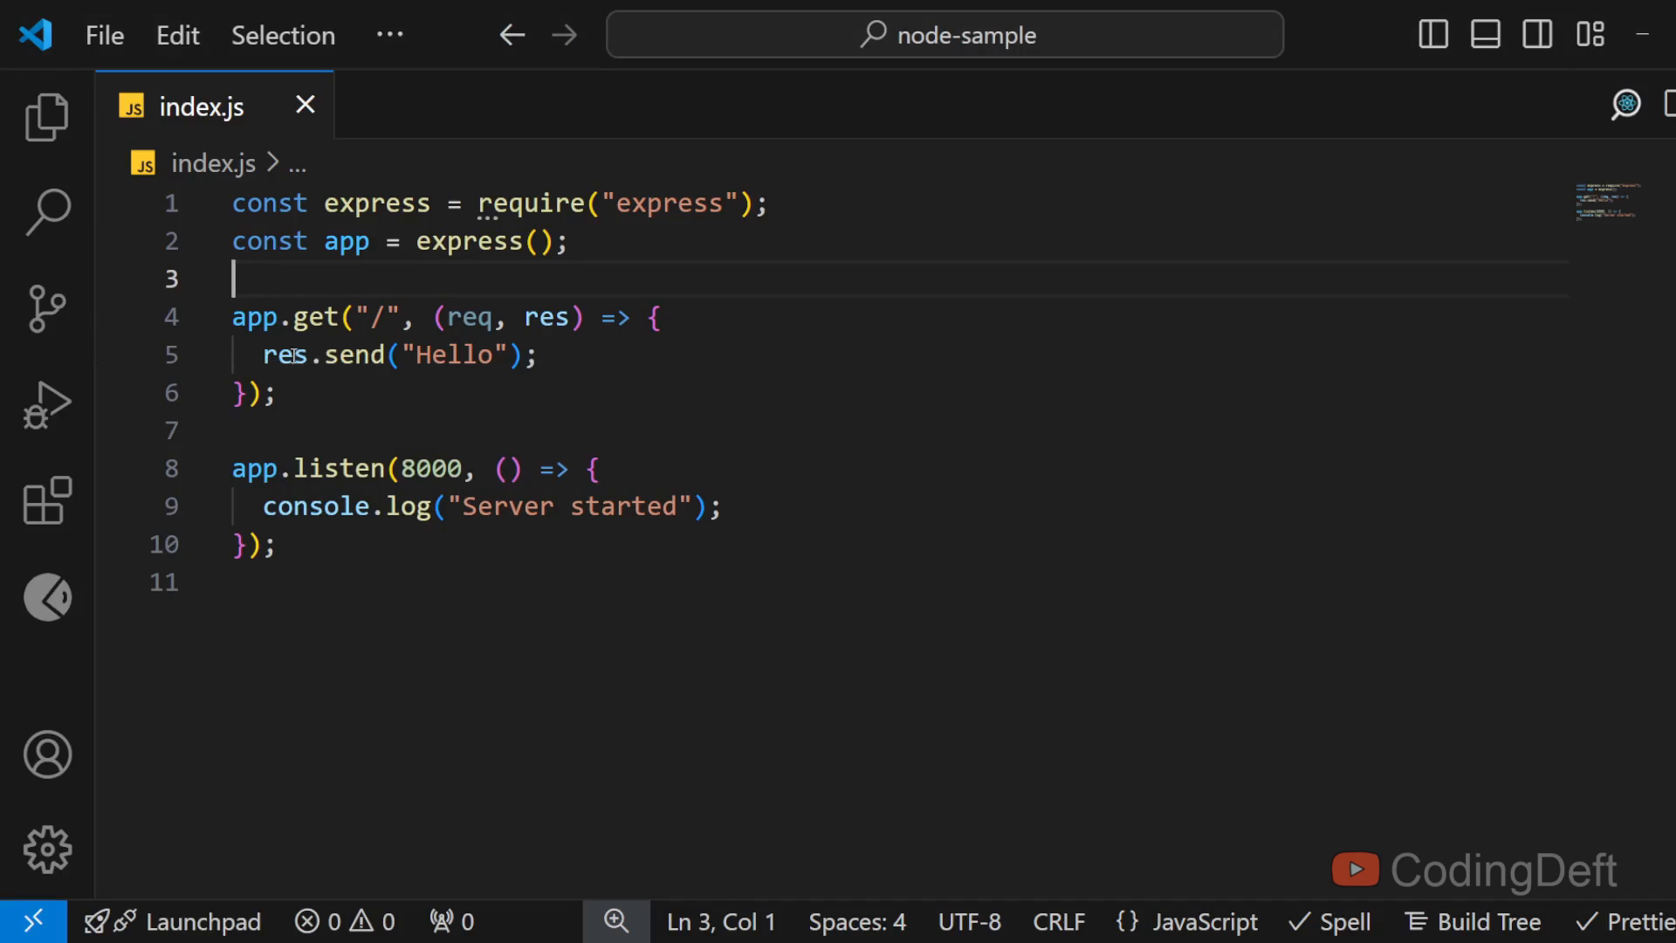
# Step: Add an if block testing req.params.id against a numeric regex in the /:id route
pyautogui.click(663, 318)
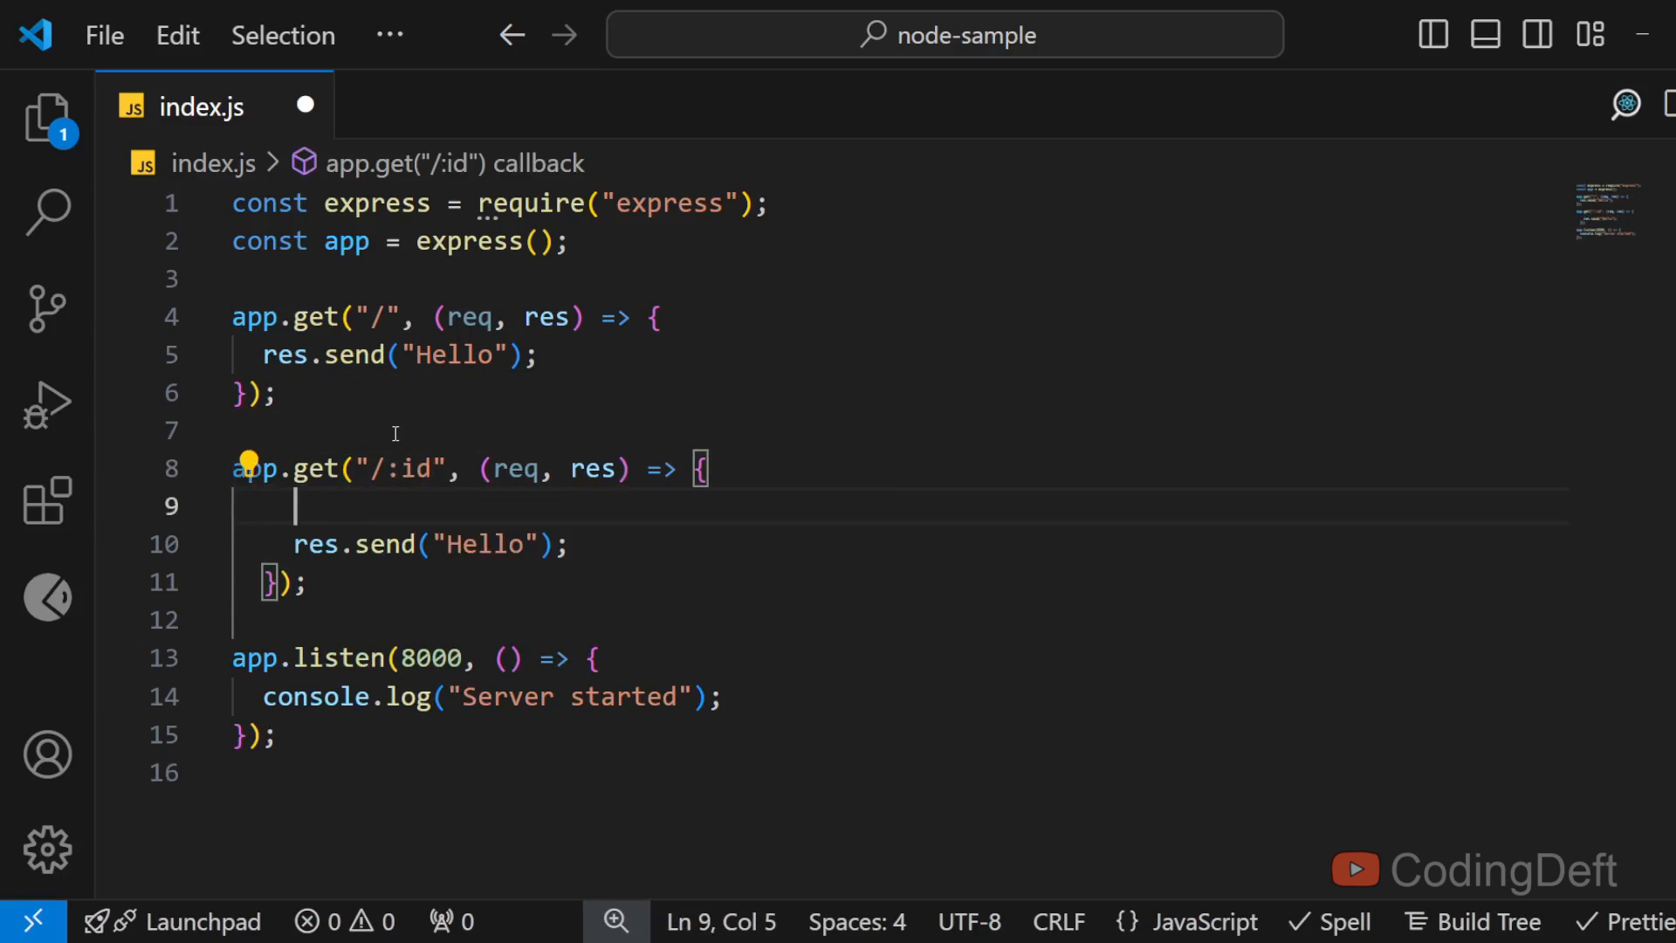
pyautogui.write('if(!req.params.id.match(')
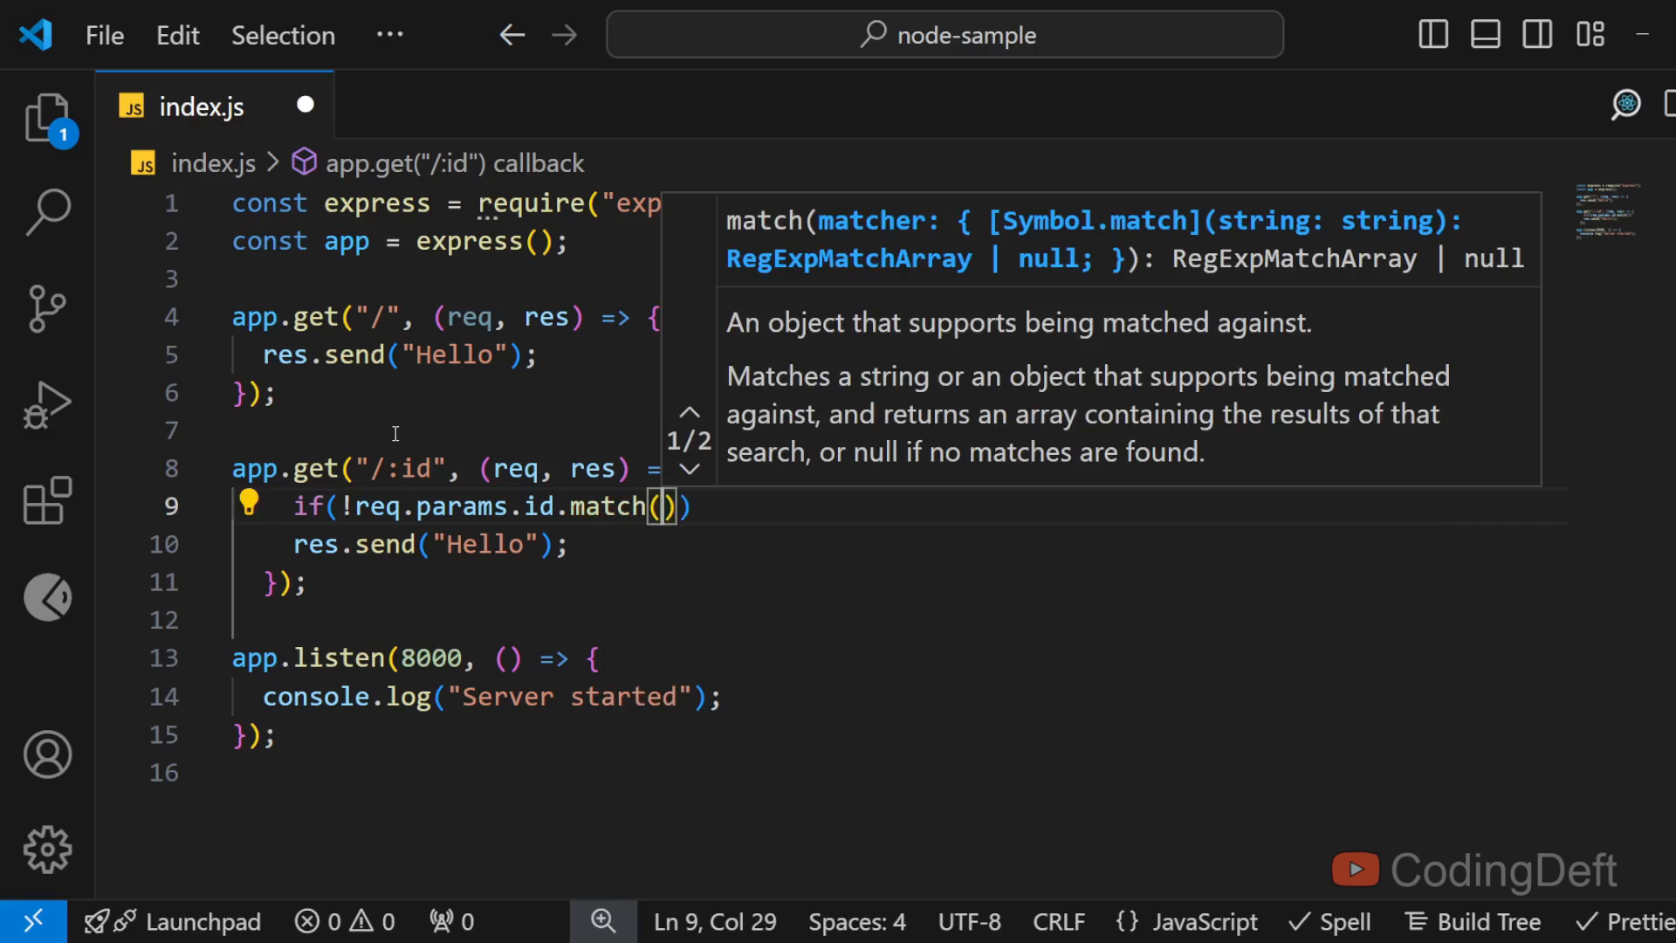
pyautogui.write('/')
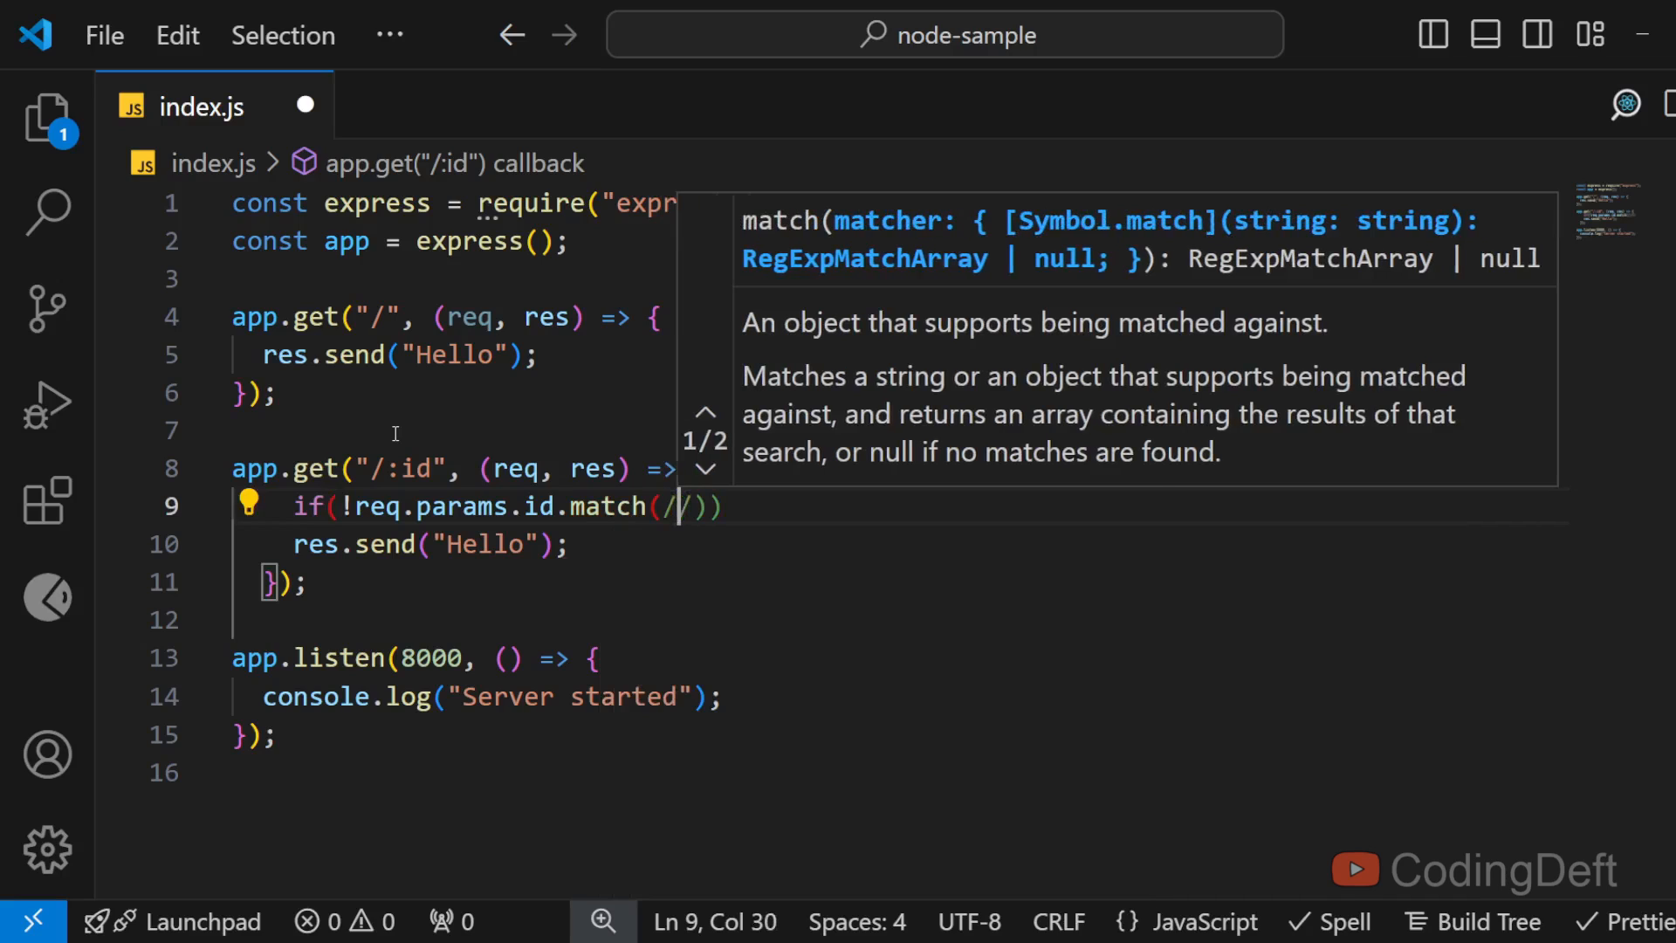
pyautogui.write('[]')
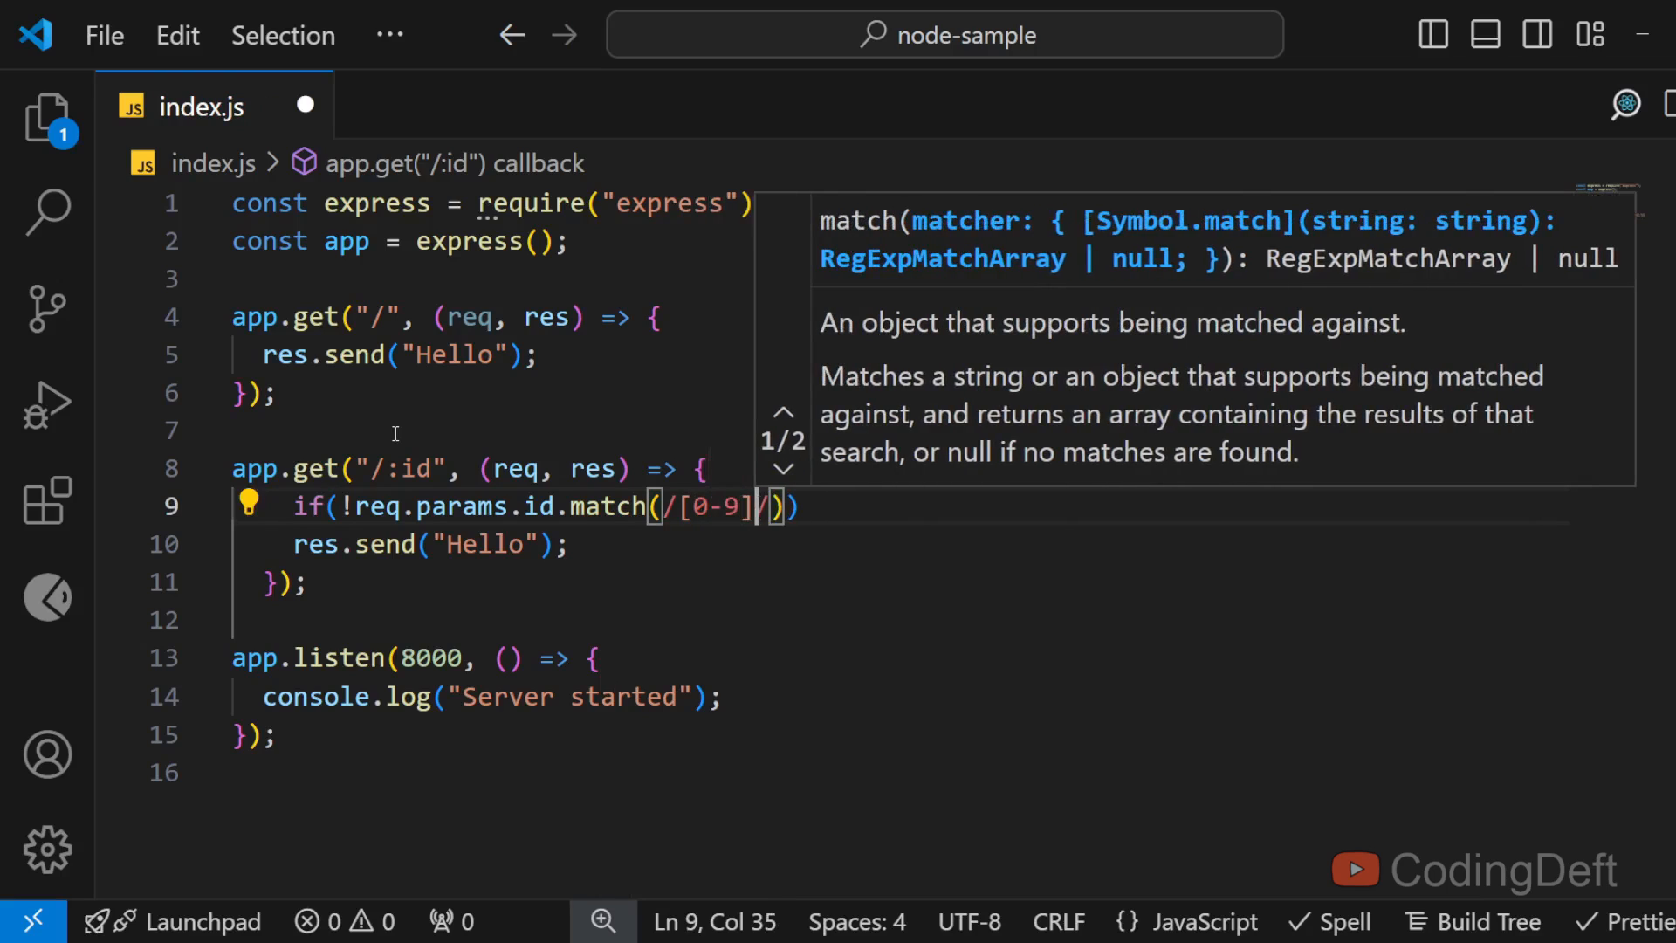
pyautogui.write('+')
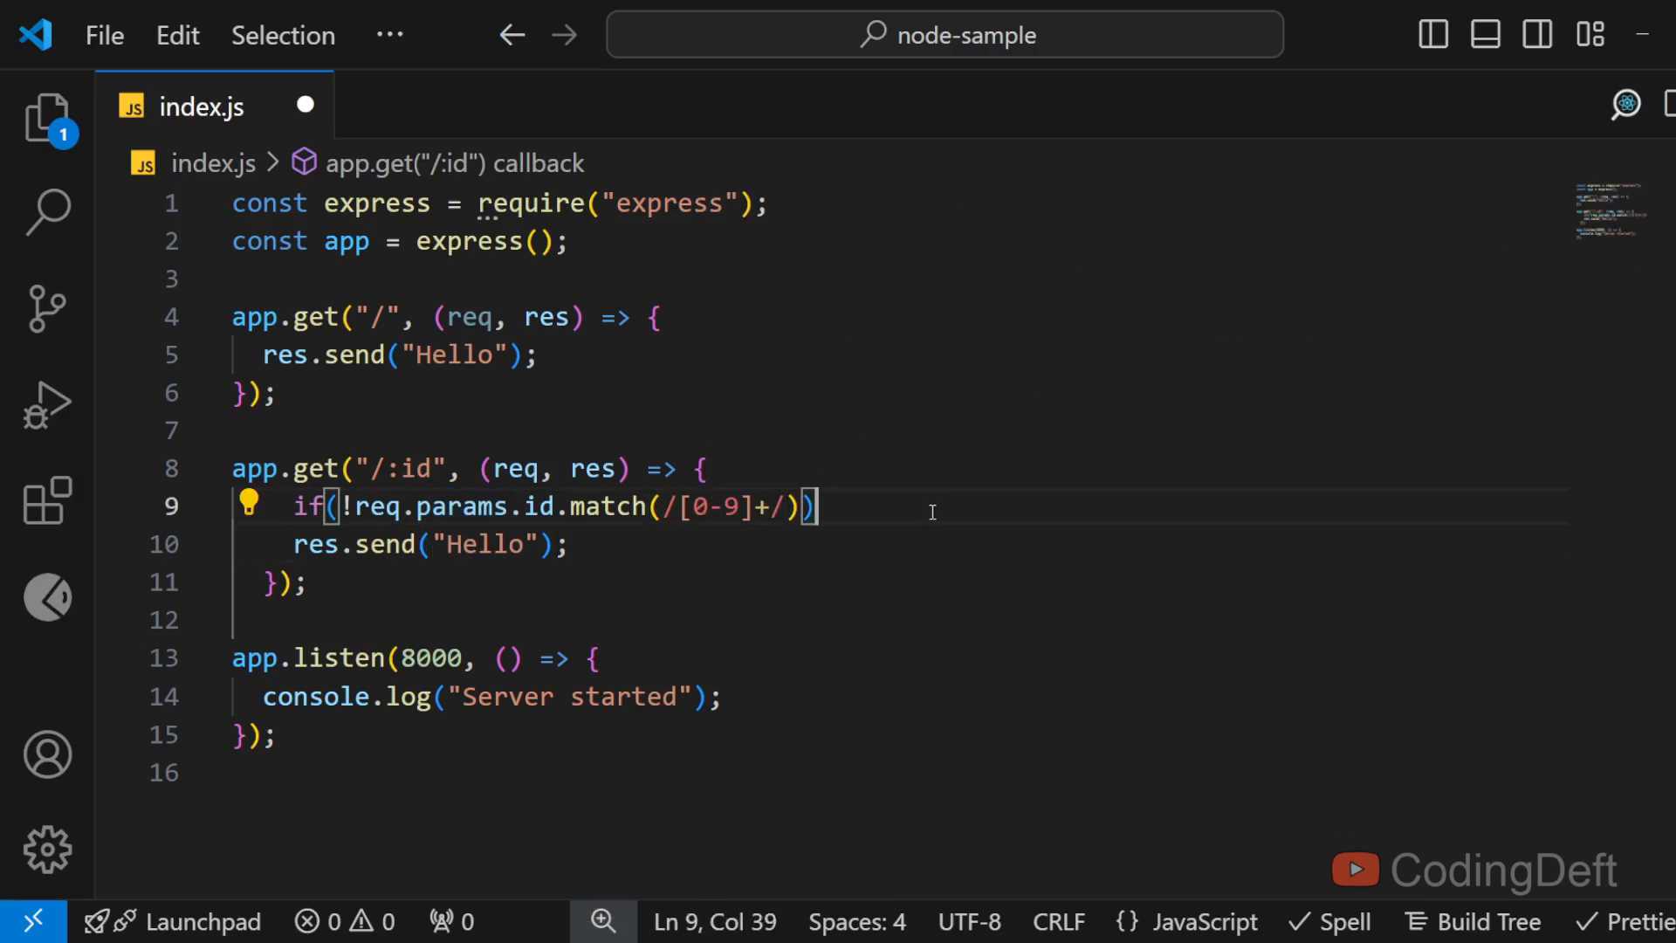
pyautogui.write('{')
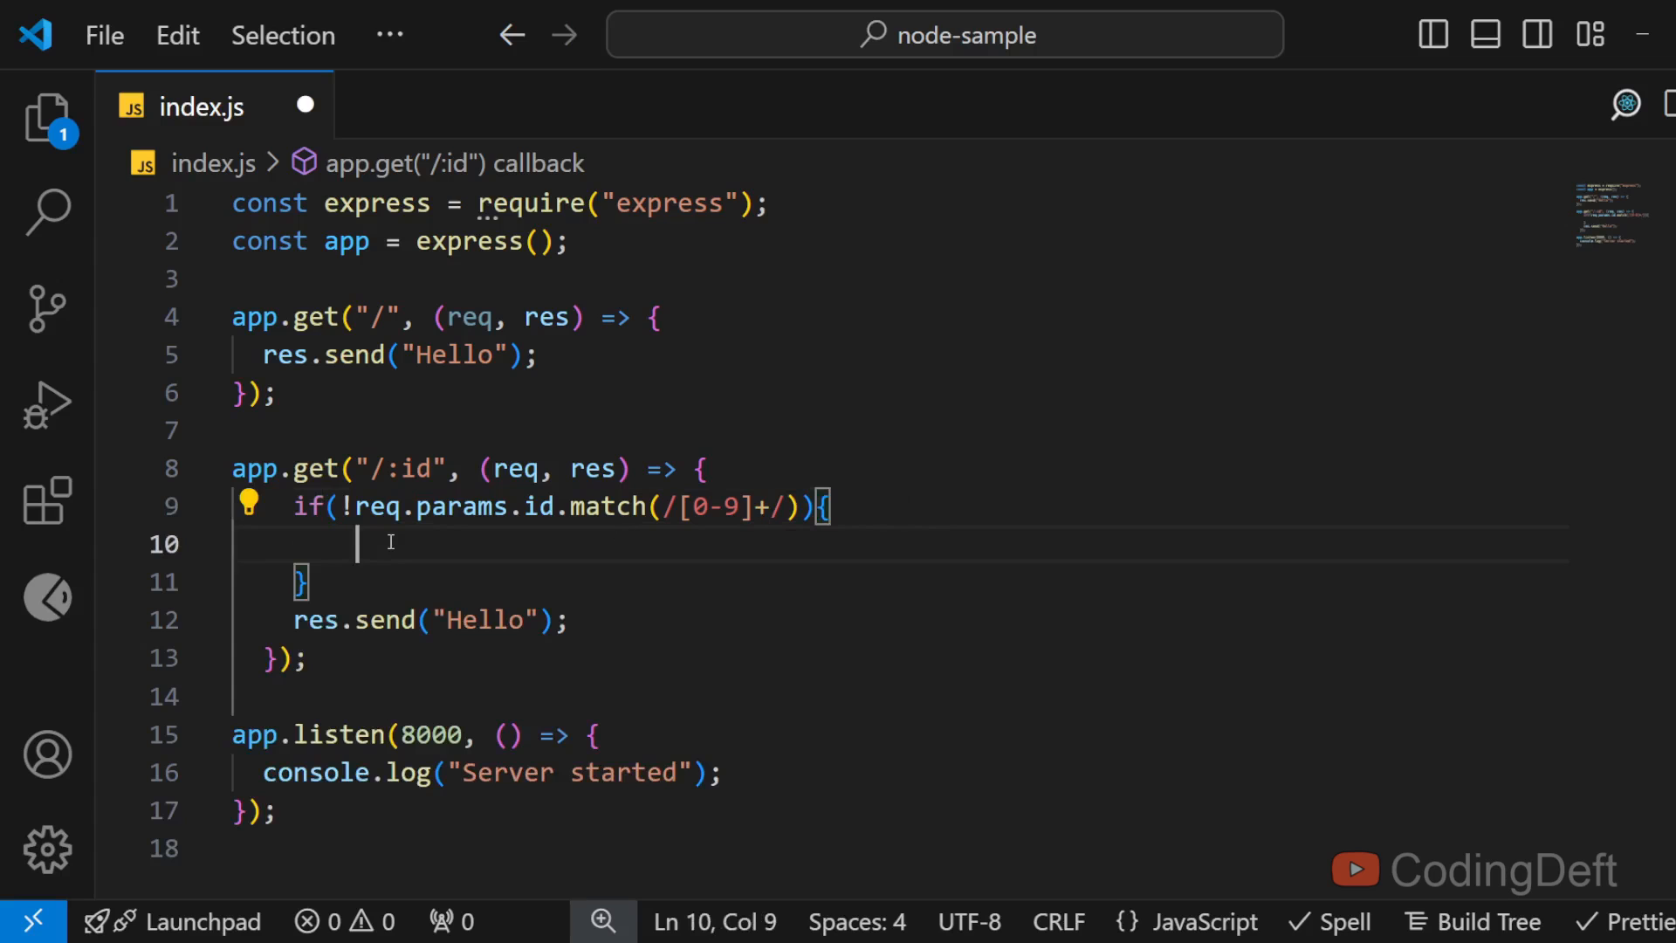
# Step: Return status 400 with error 'Invalid id', otherwise send { foo: "bar" }
pyautogui.write('res.status(')
pyautogui.write('error:"')
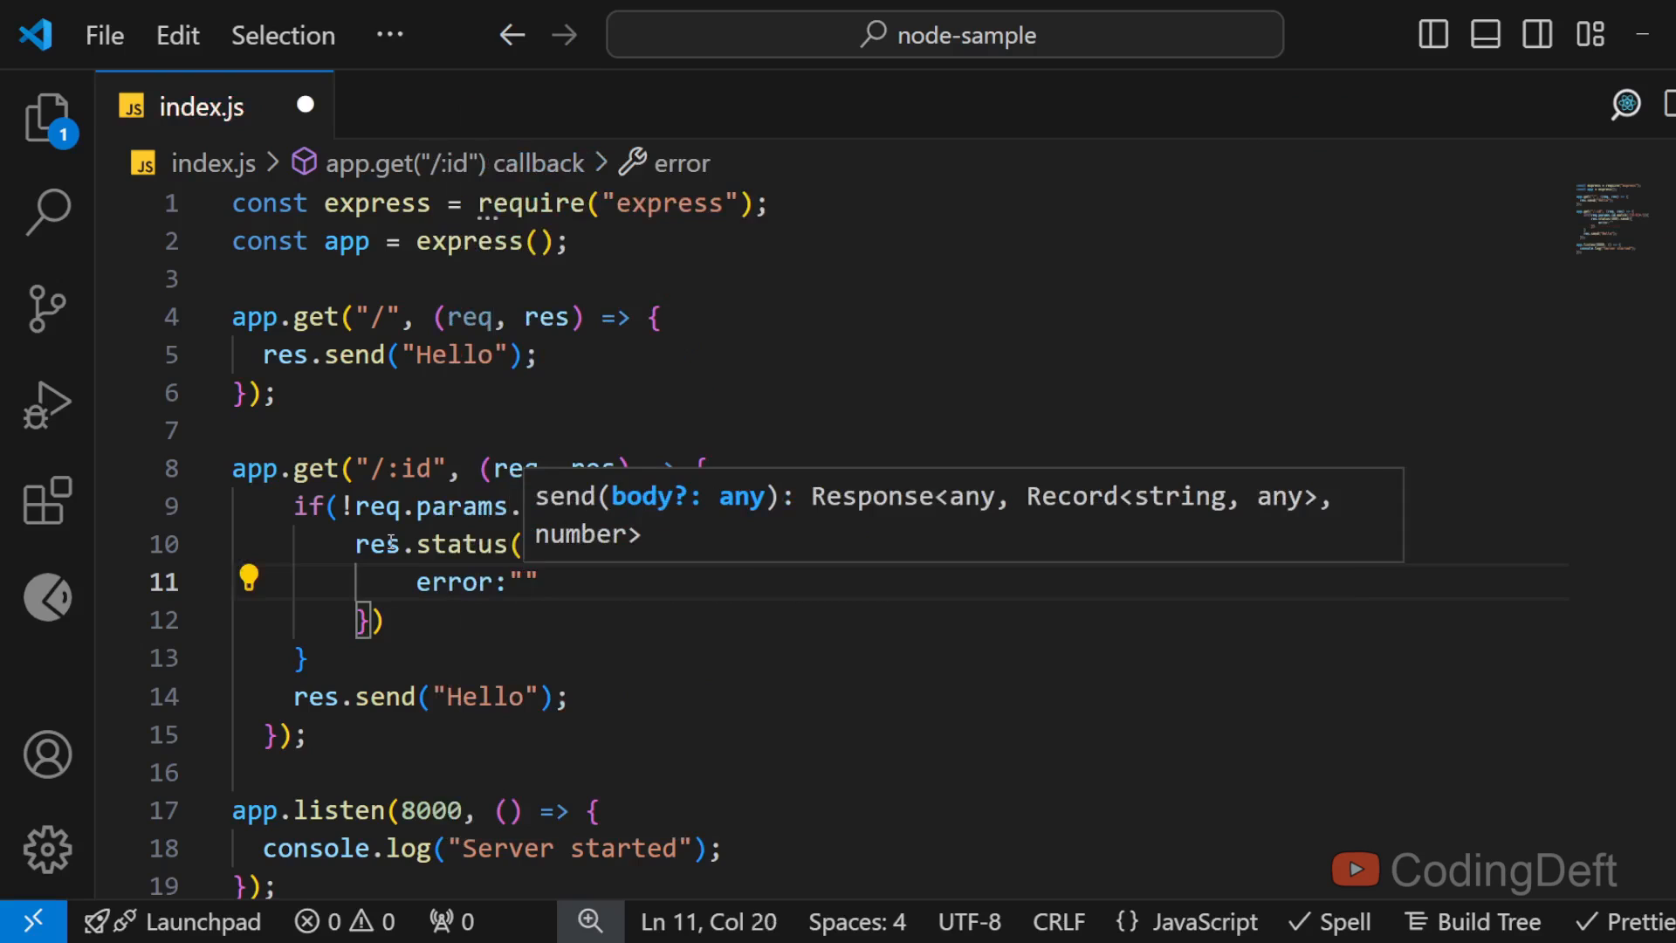
pyautogui.write('Invalid id')
pyautogui.click(902, 696)
pyautogui.write('{')
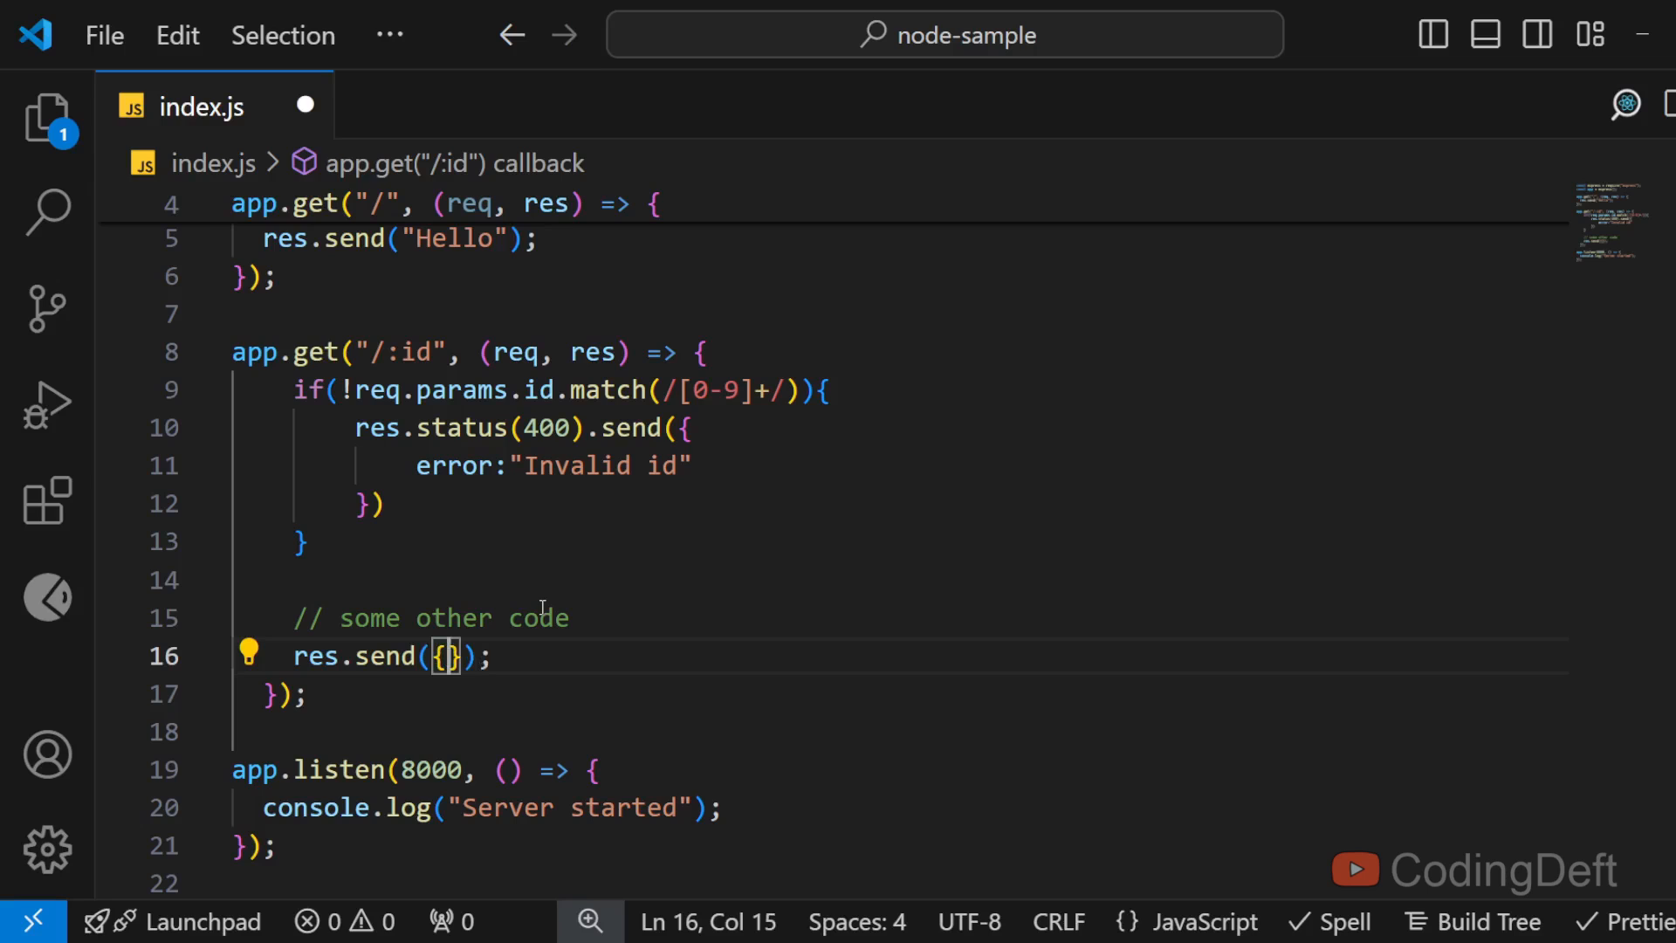
pyautogui.write('foo:"bar"')
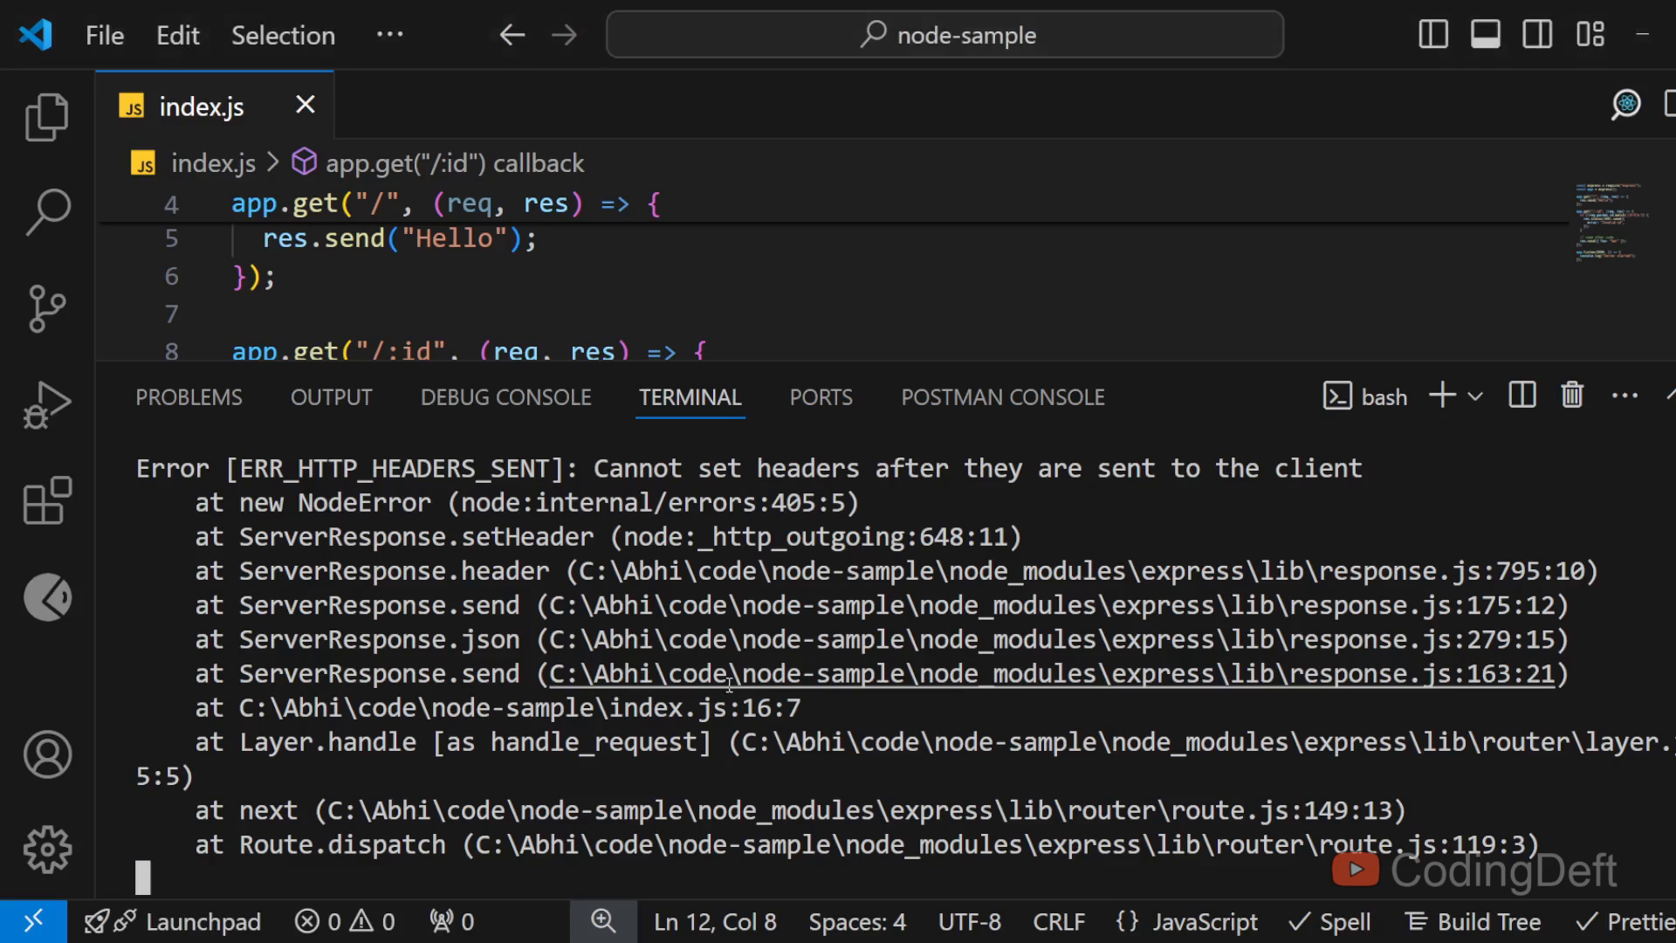
# Step: Define the async sleep(s) helper using setTimeout and delete the id-check if/else block
pyautogui.moveTo(593, 468); pyautogui.dragTo(1358, 468)
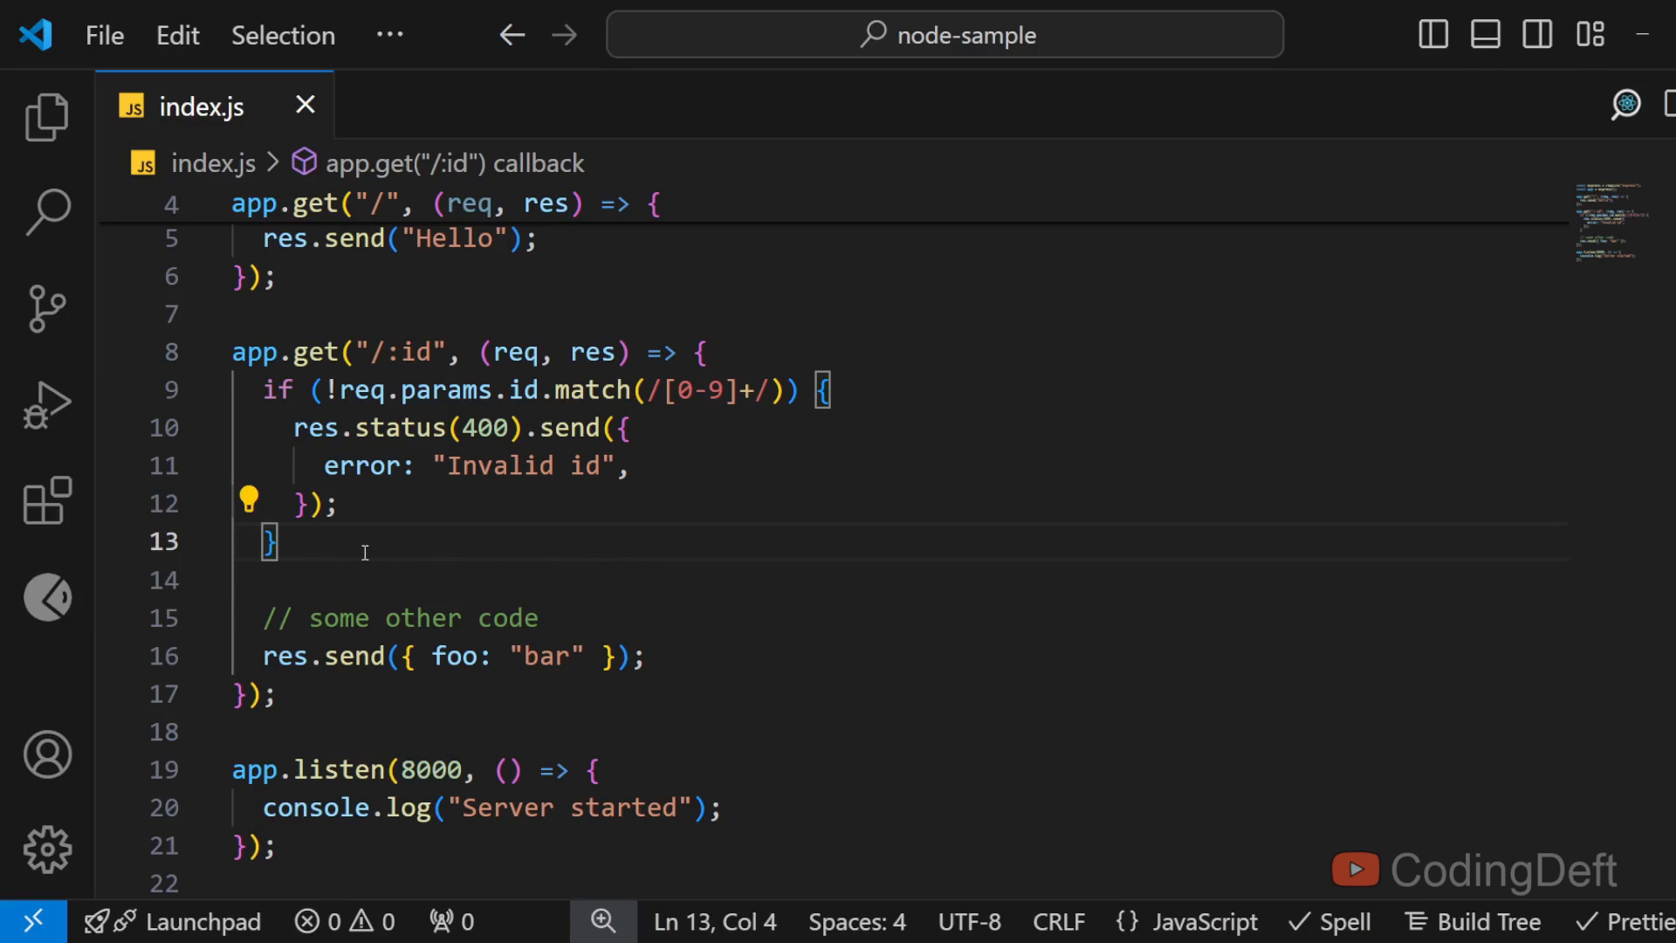
pyautogui.write('else{')
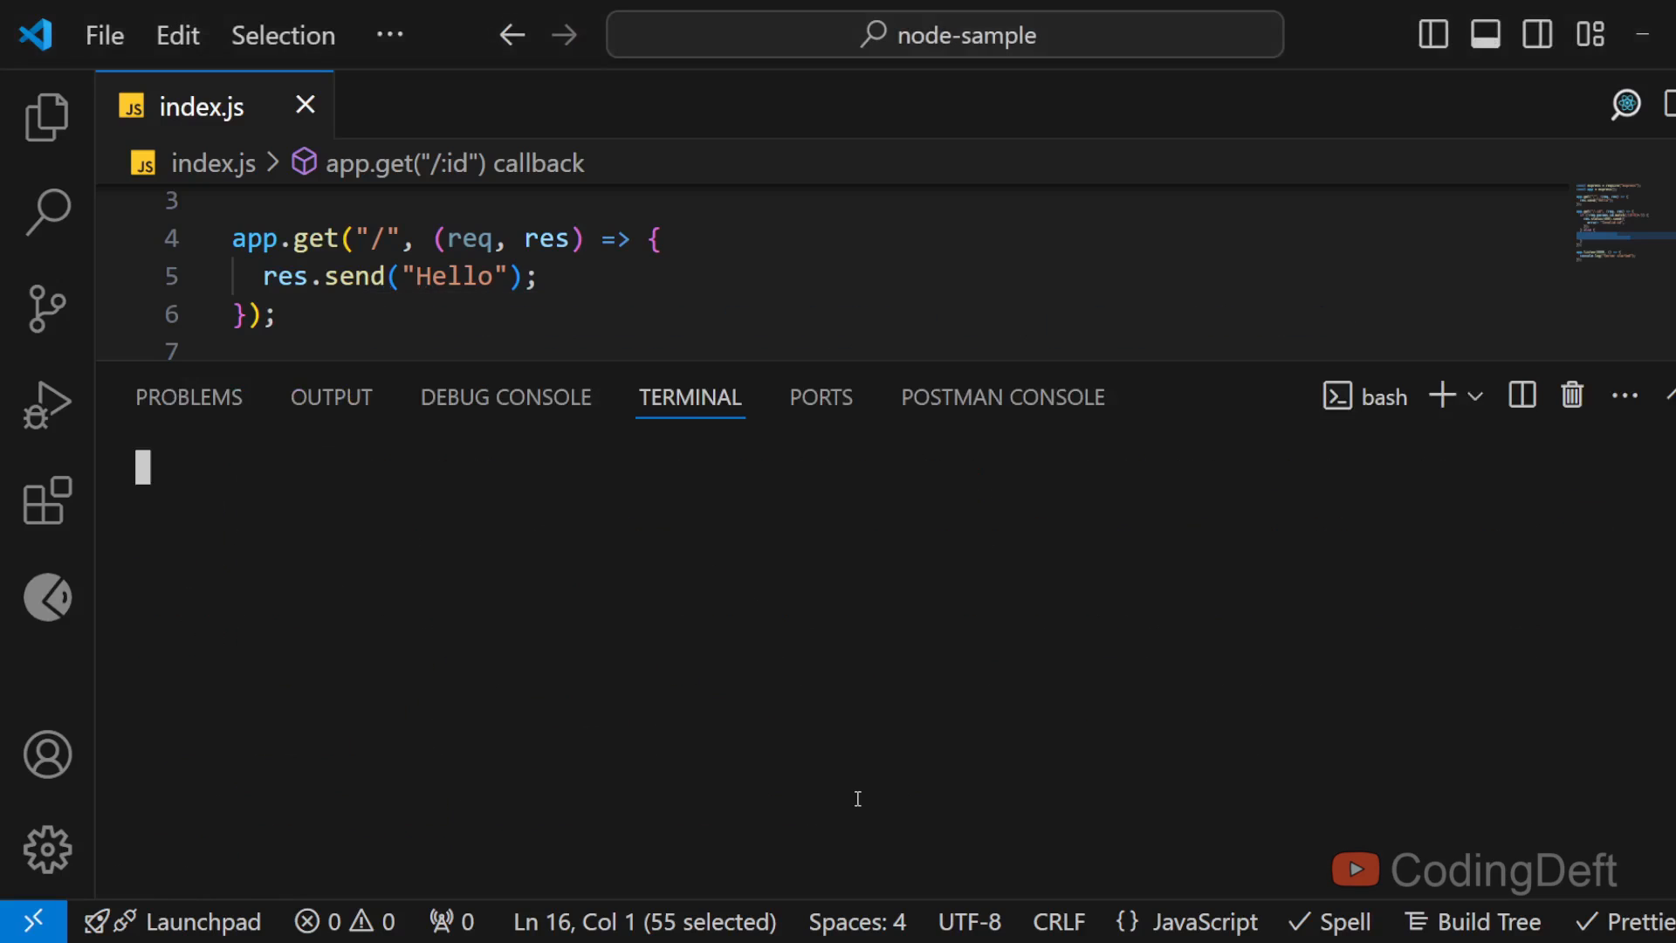
pyautogui.write('nodemon')
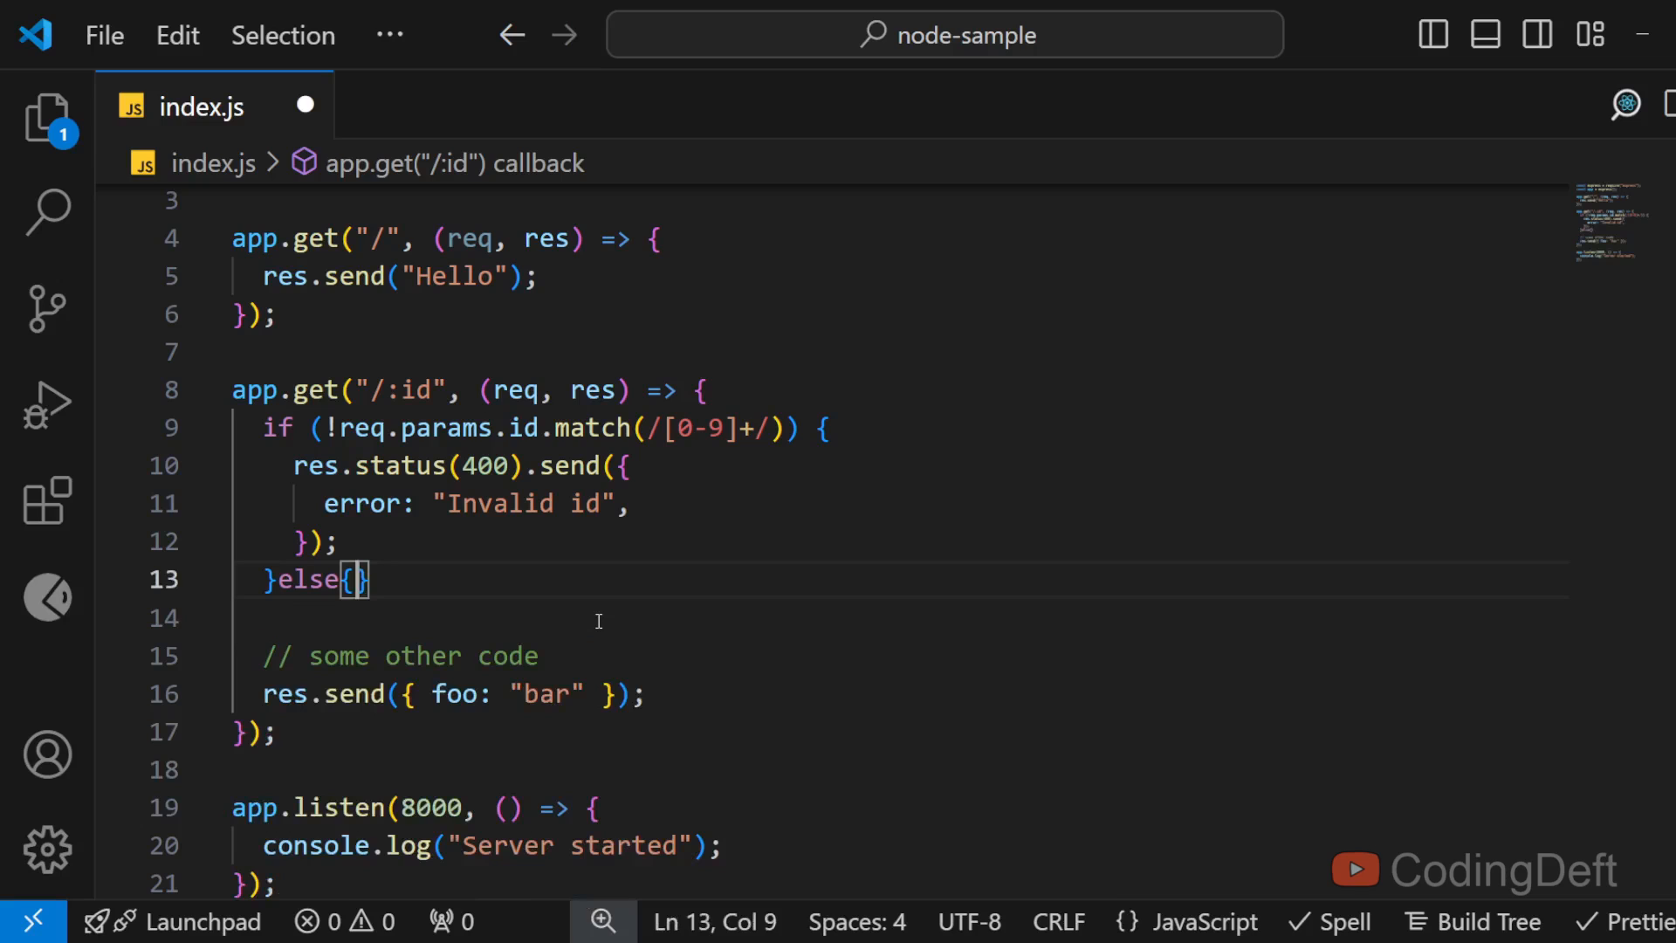
pyautogui.write('return new Promise((resolve) => setTimeout(resolve, s * 1000));')
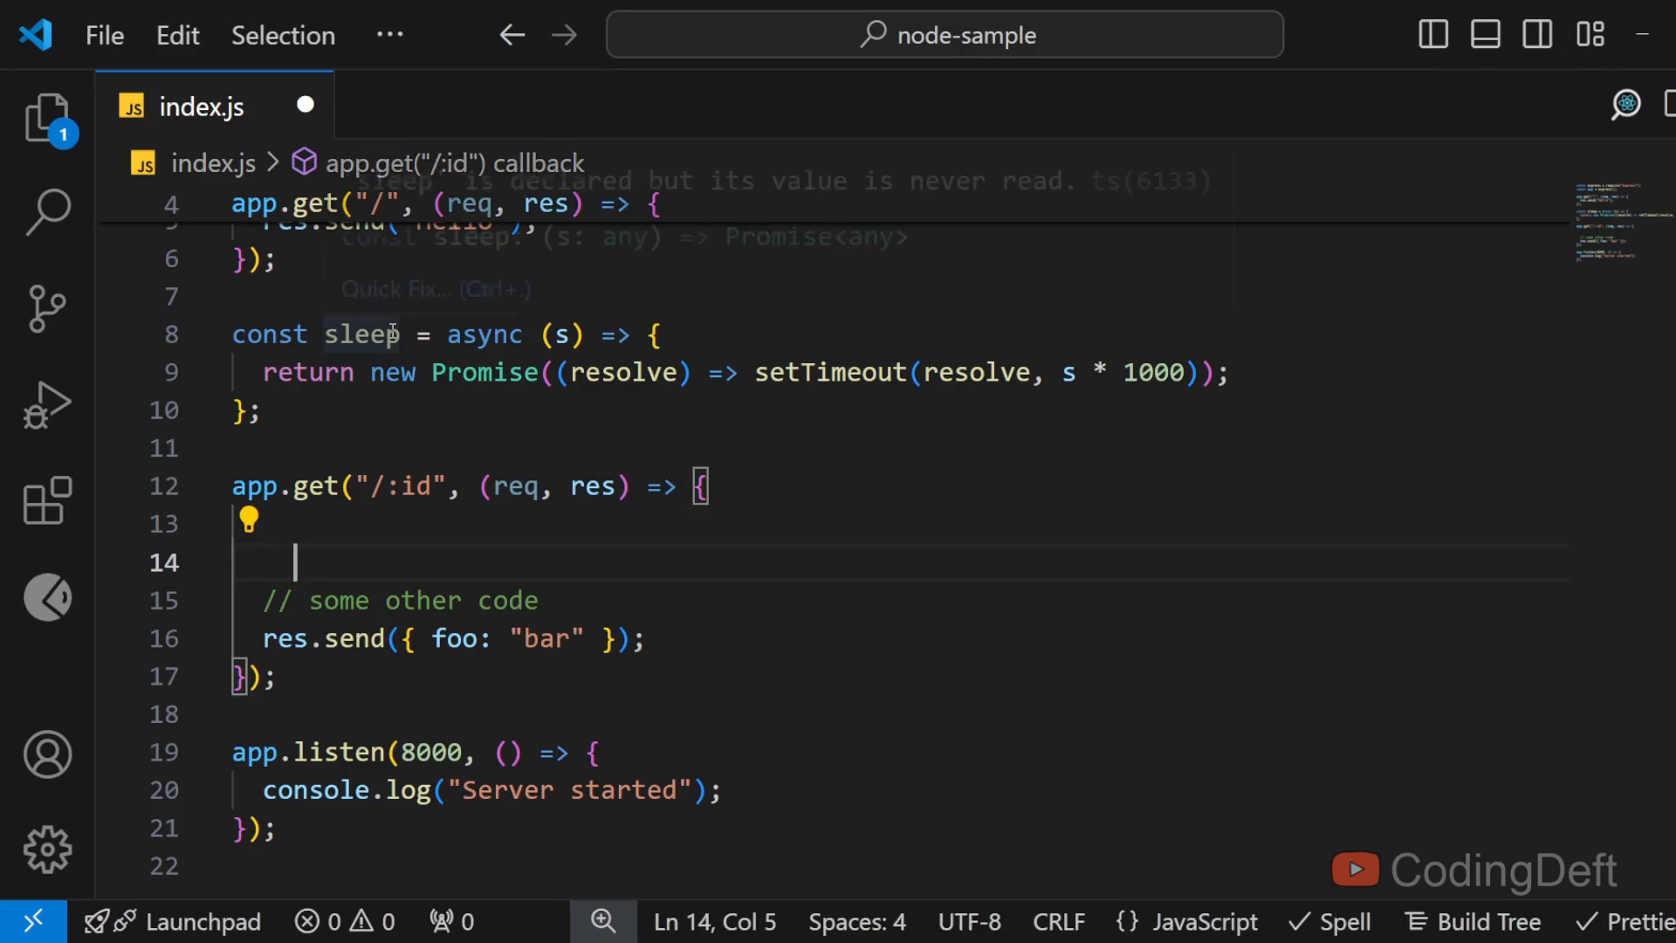
# Step: Send { foo: "bar" } inside sleep(3).then(() => { ... }) in the /:id route
pyautogui.doubleClick(363, 334)
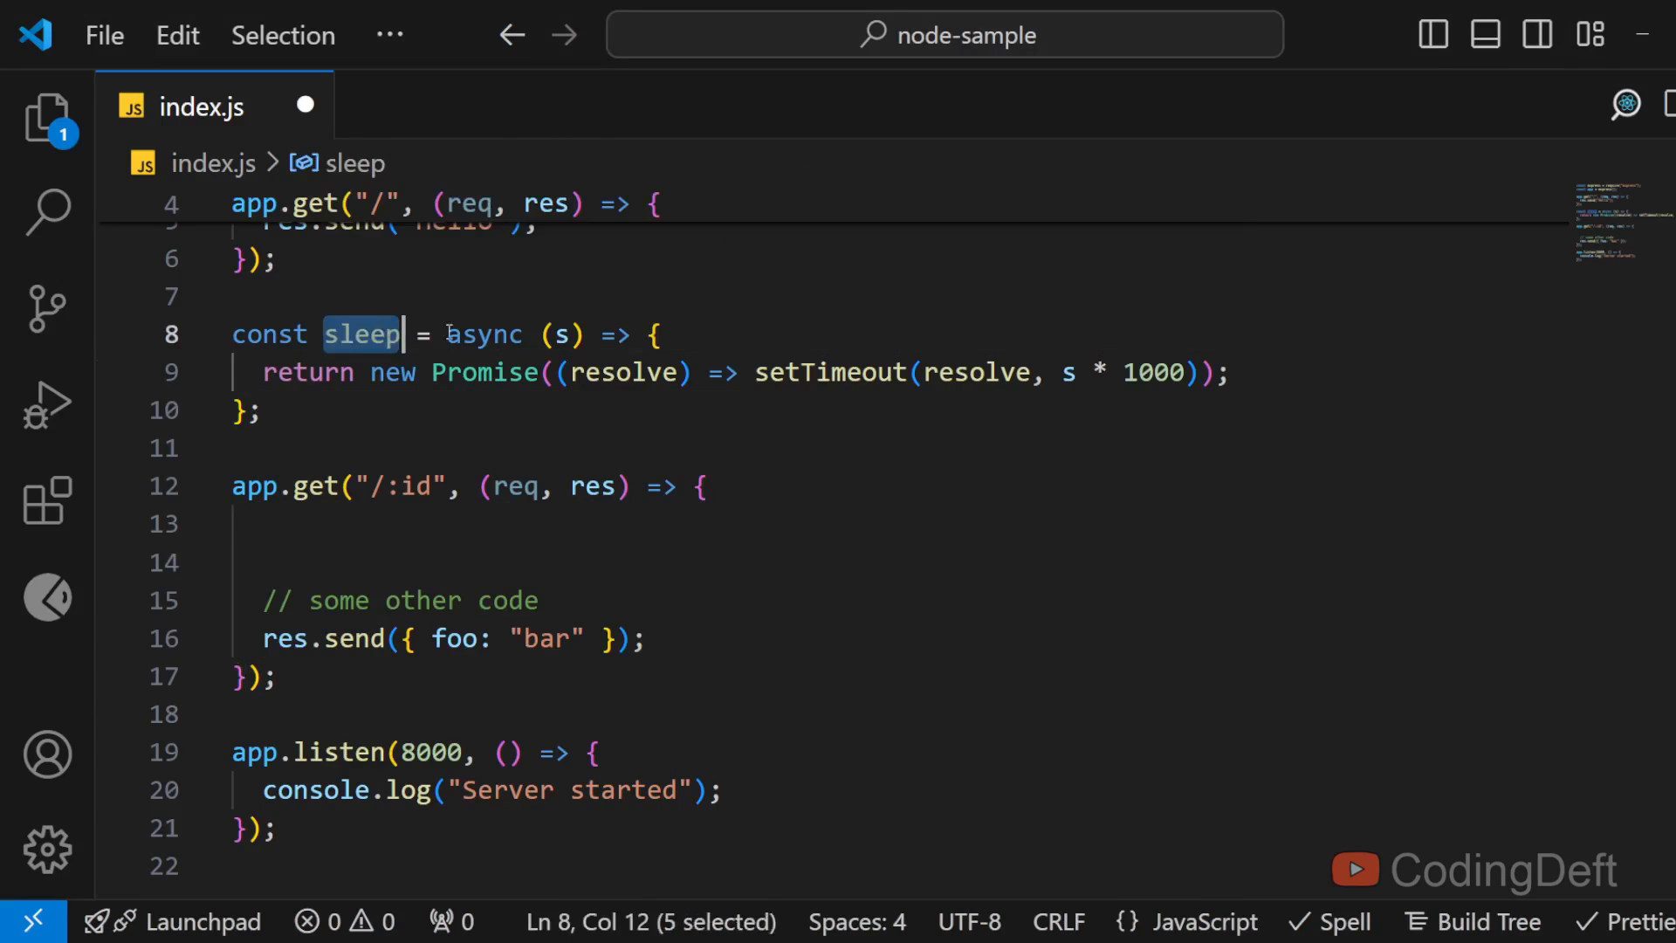
pyautogui.write('sleep(3).then(() => {')
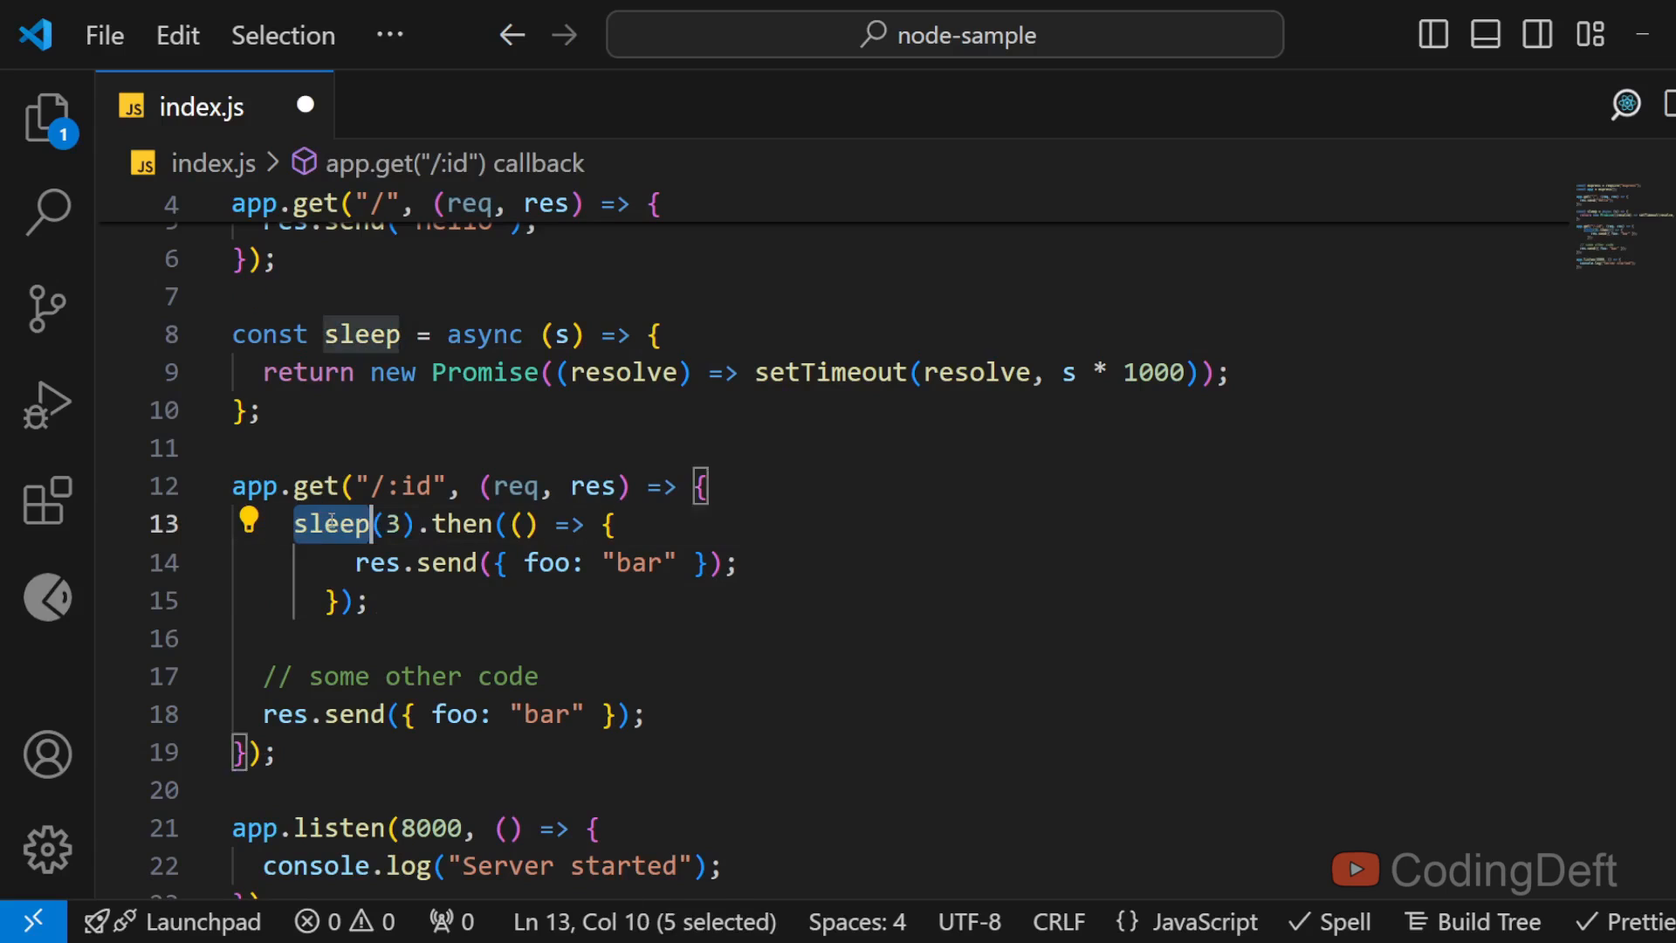
pyautogui.doubleClick(462, 524)
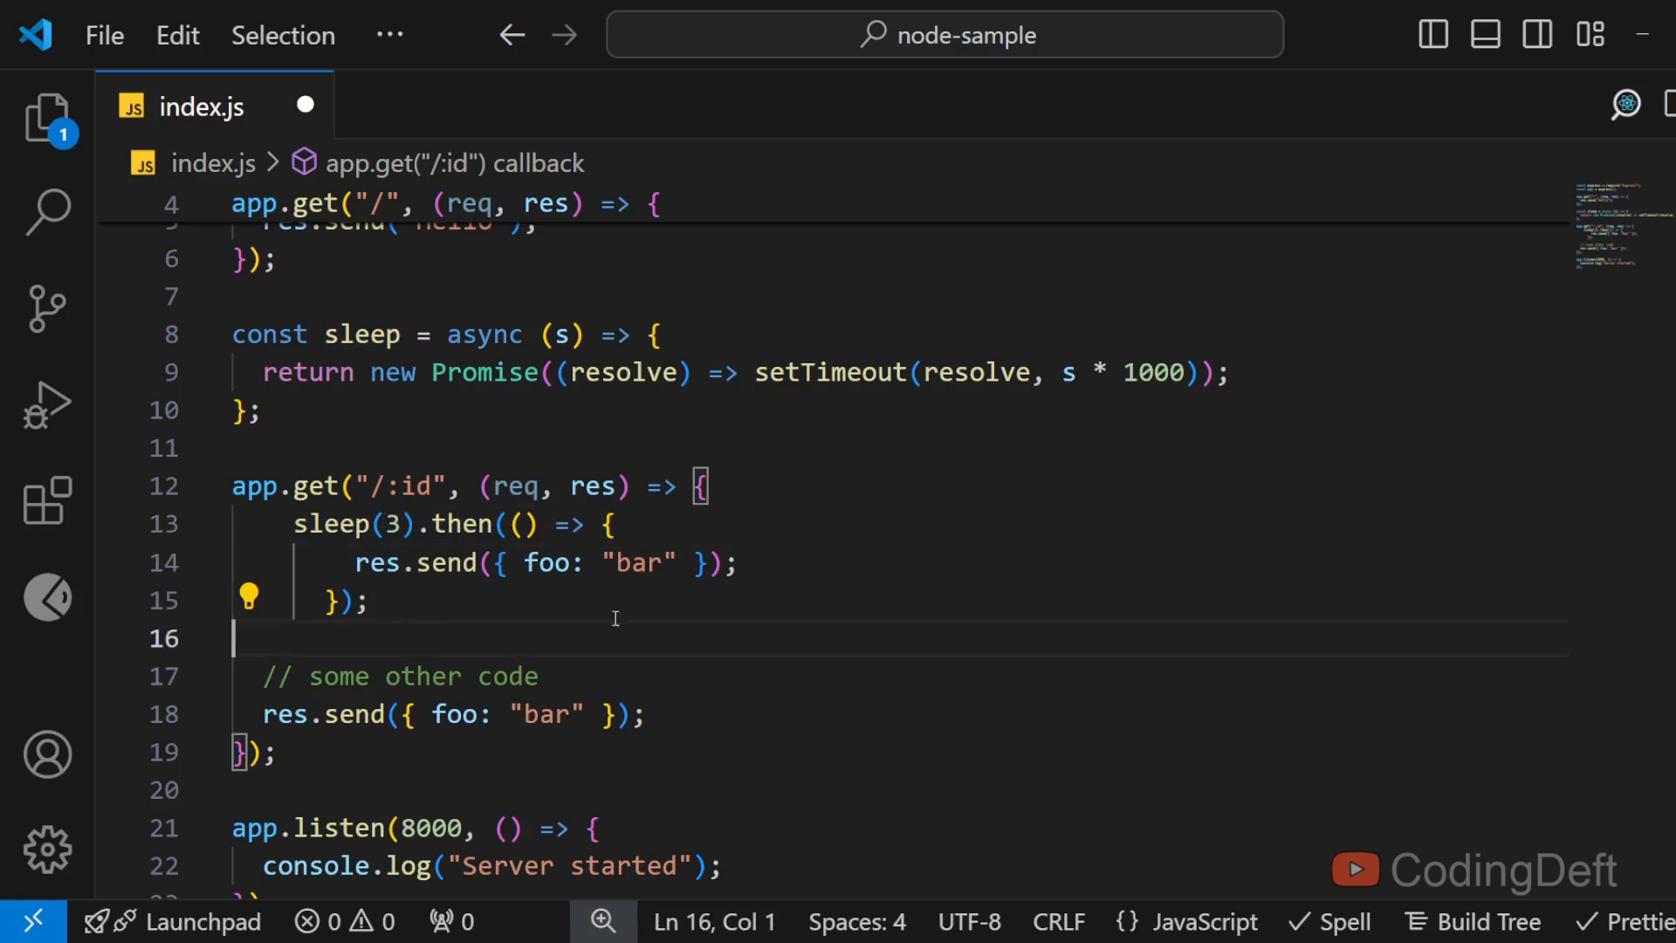
pyautogui.moveTo(449, 647)
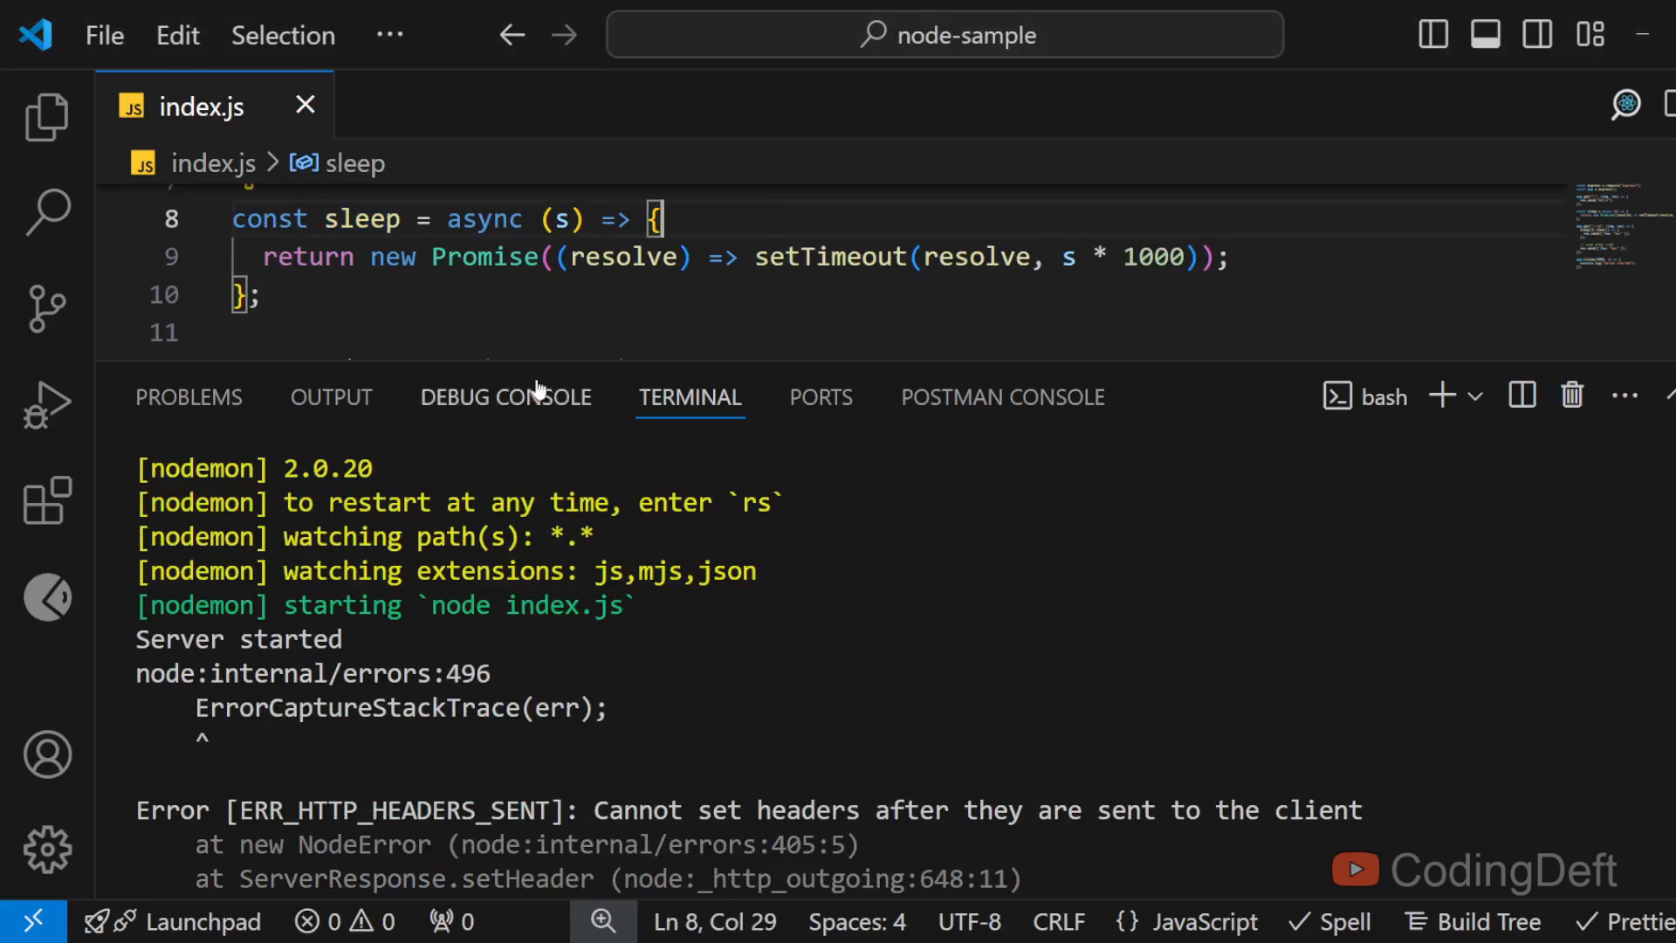
# Step: Rewrite the sleep(3).then callback using await, save, and switch to Chrome
pyautogui.doubleClick(361, 276)
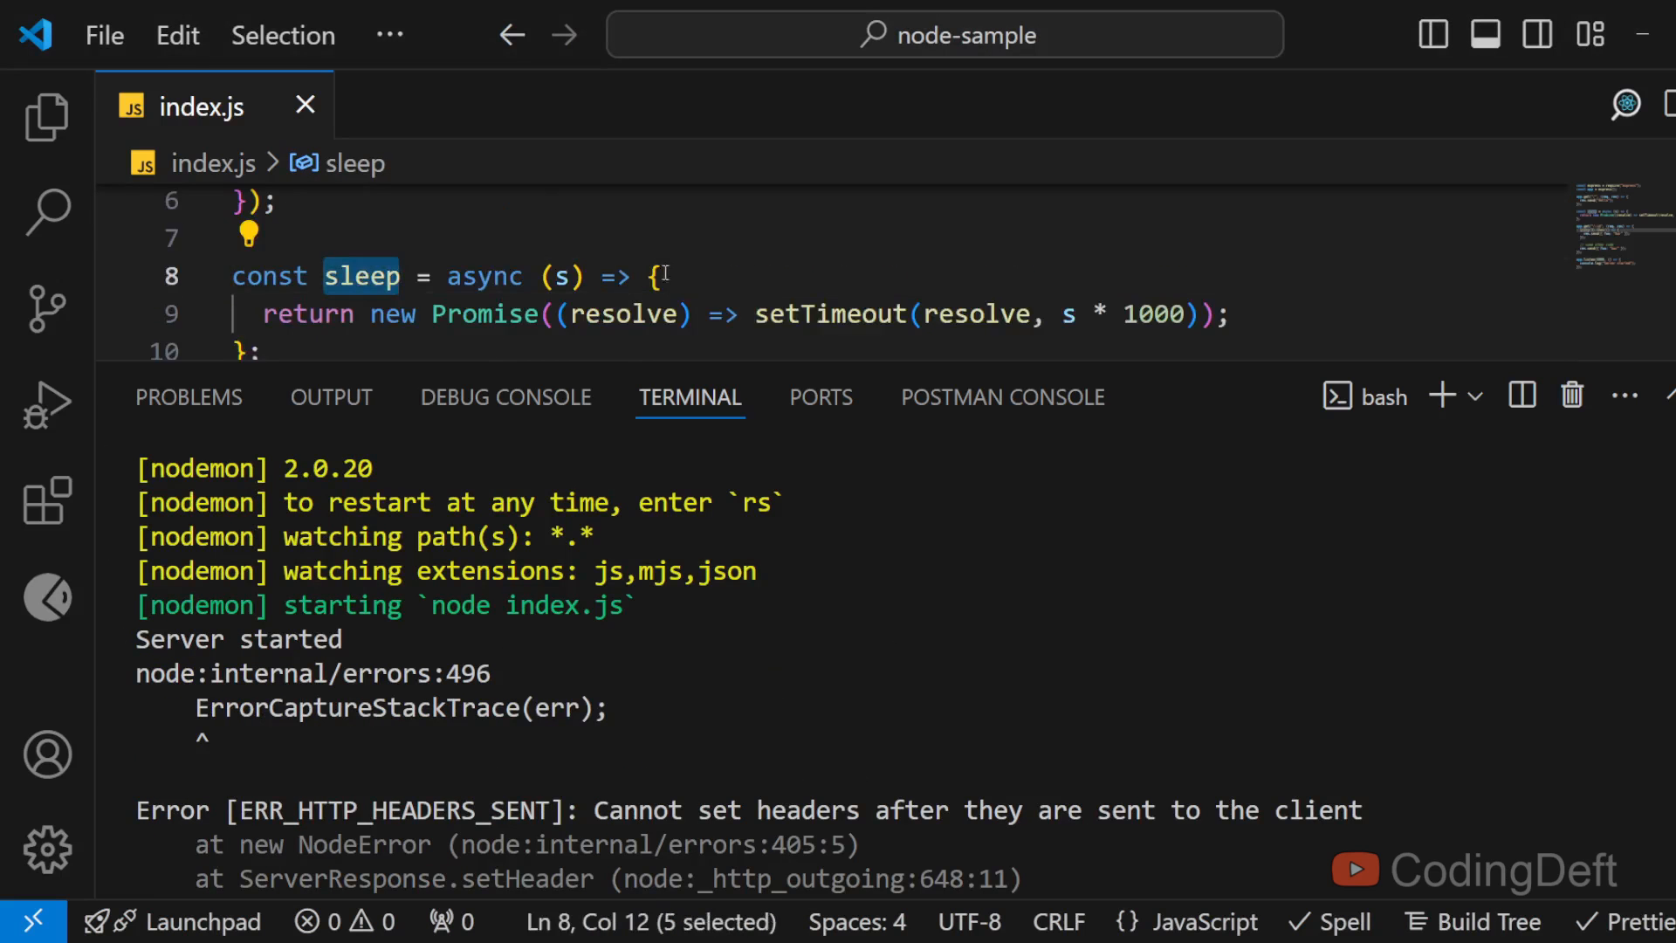
pyautogui.scroll(-3)
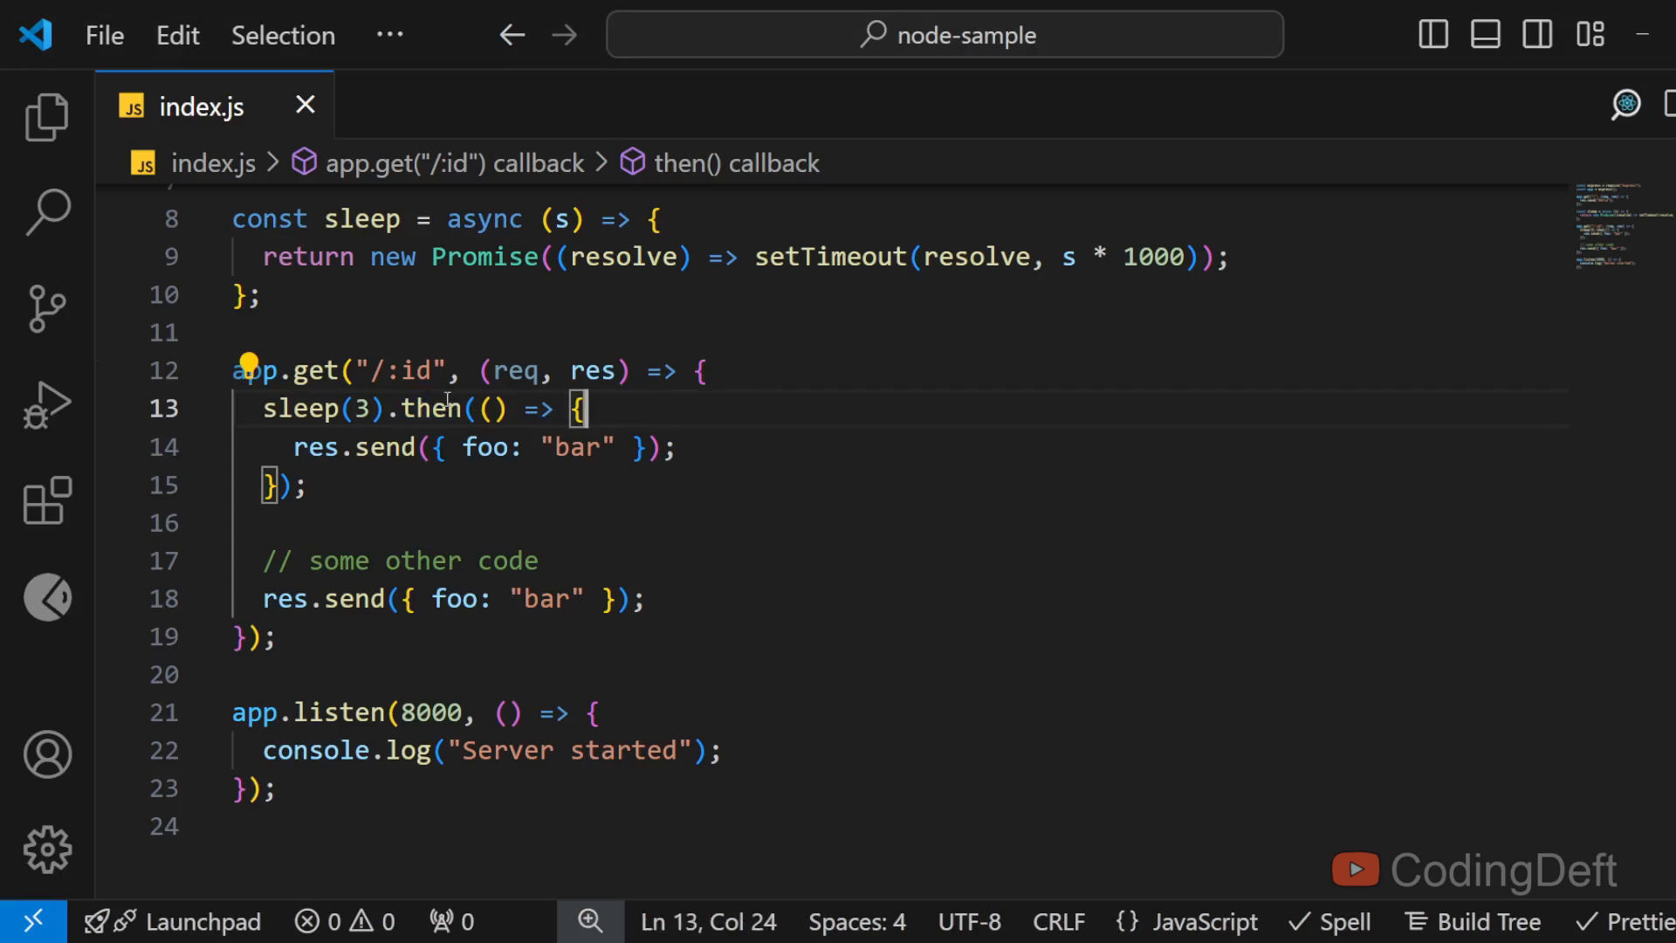
pyautogui.moveTo(724, 408)
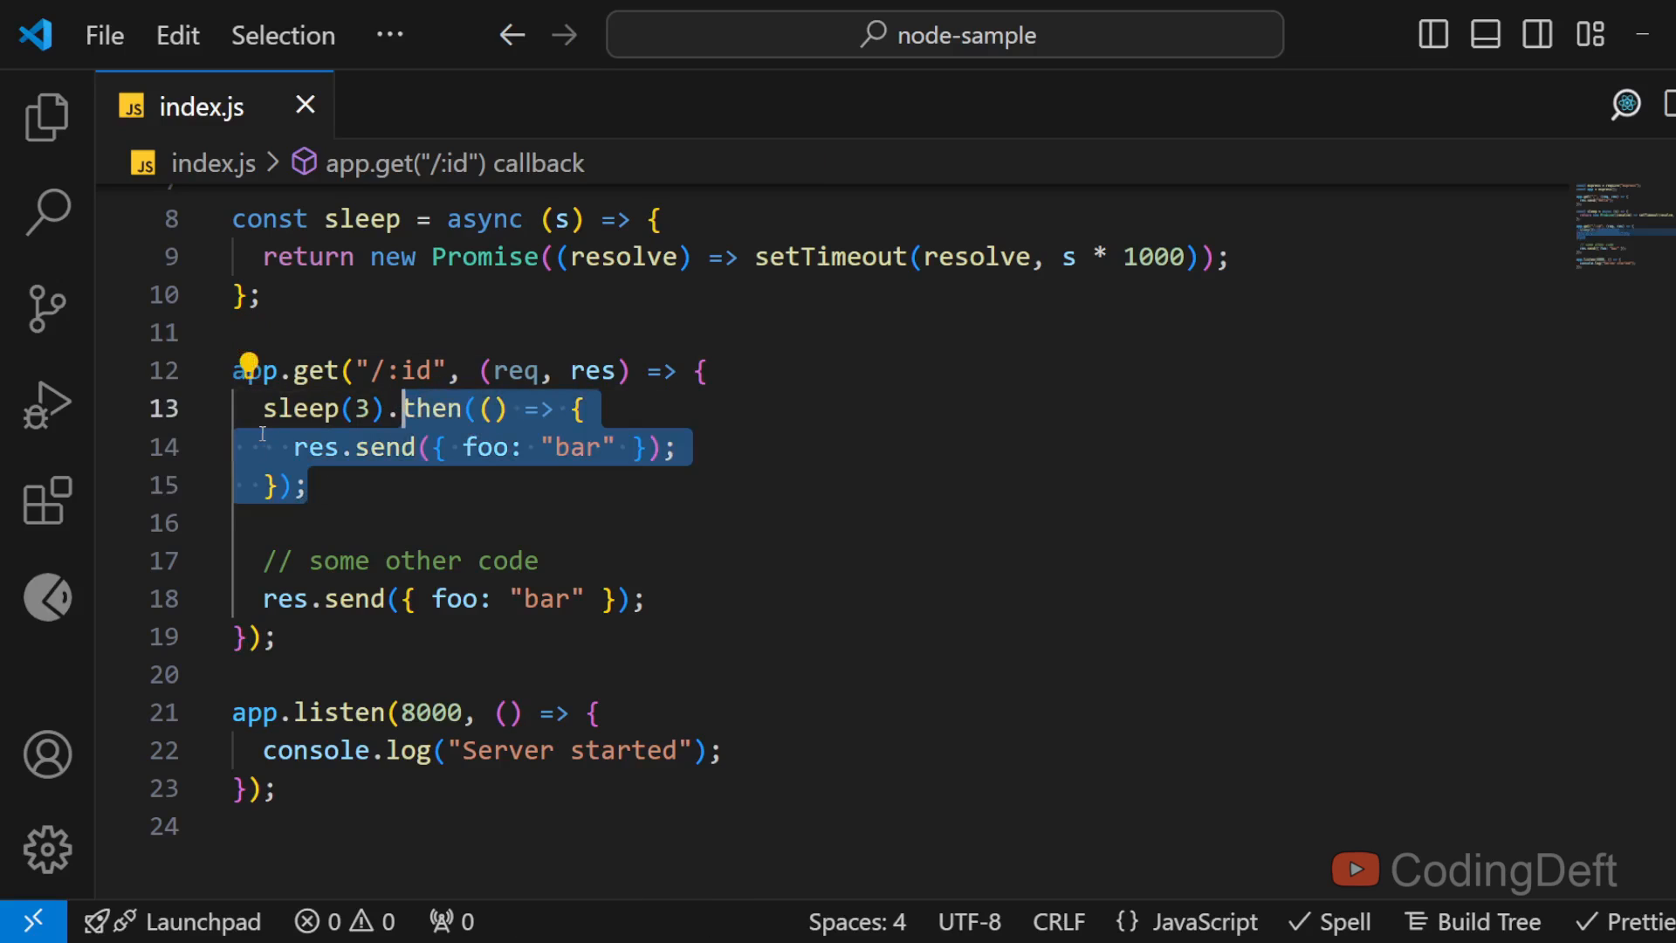
pyautogui.write('await')
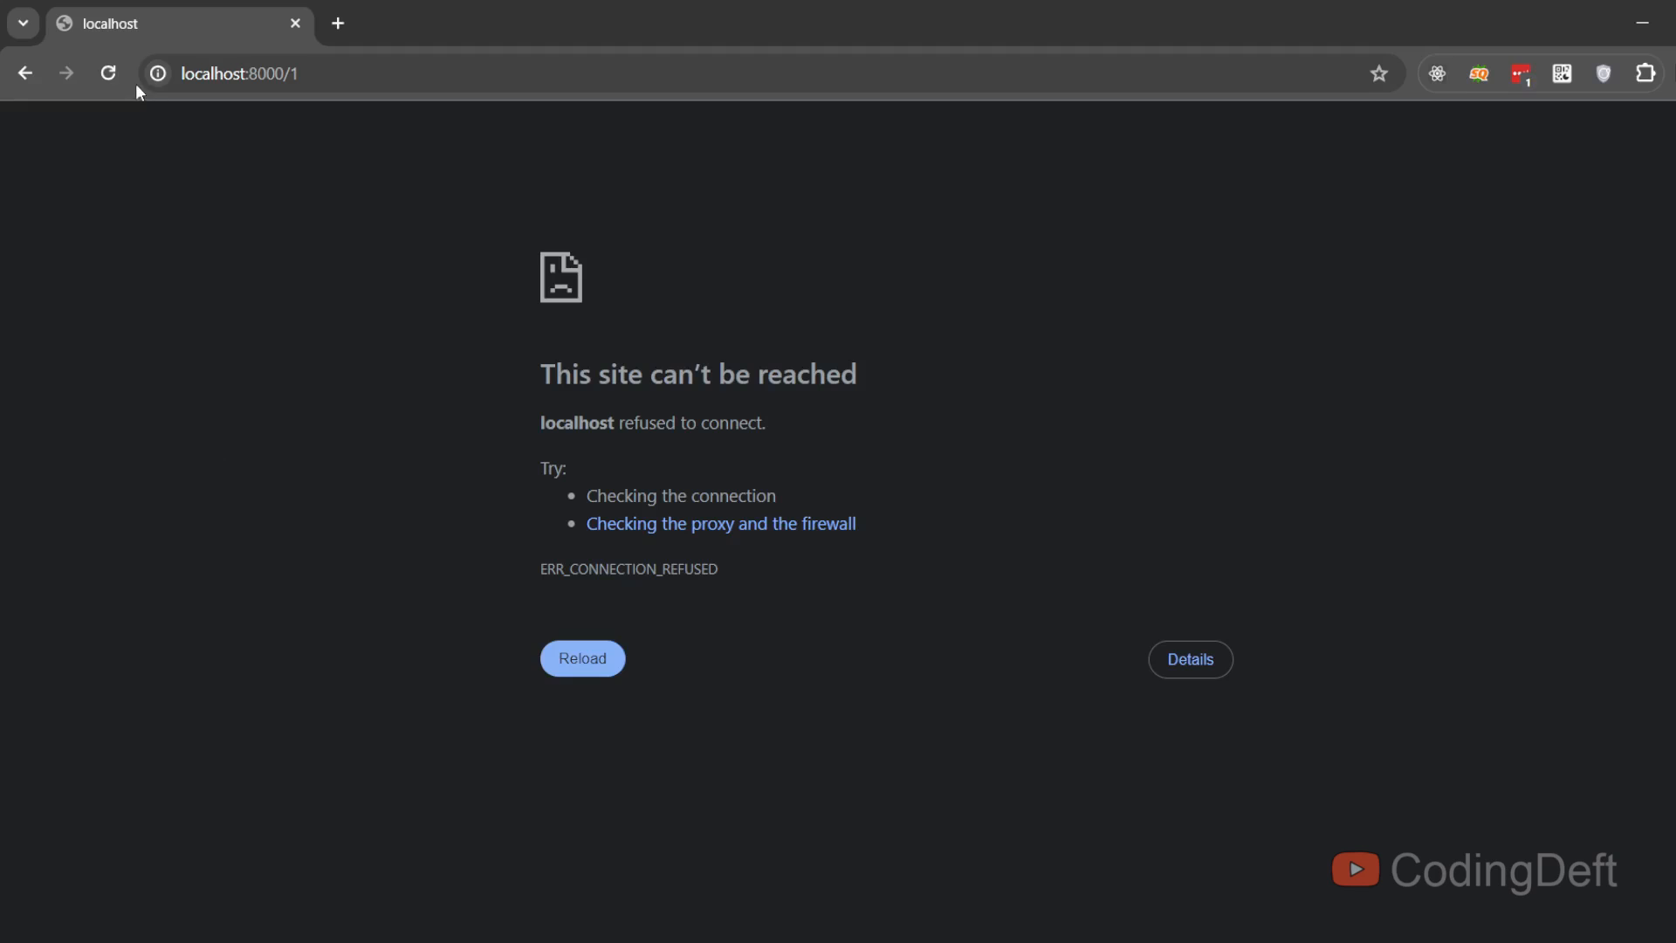
# Step: Reload localhost:8000/1 twice until the { foo: "bar" } JSON appears
pyautogui.click(581, 658)
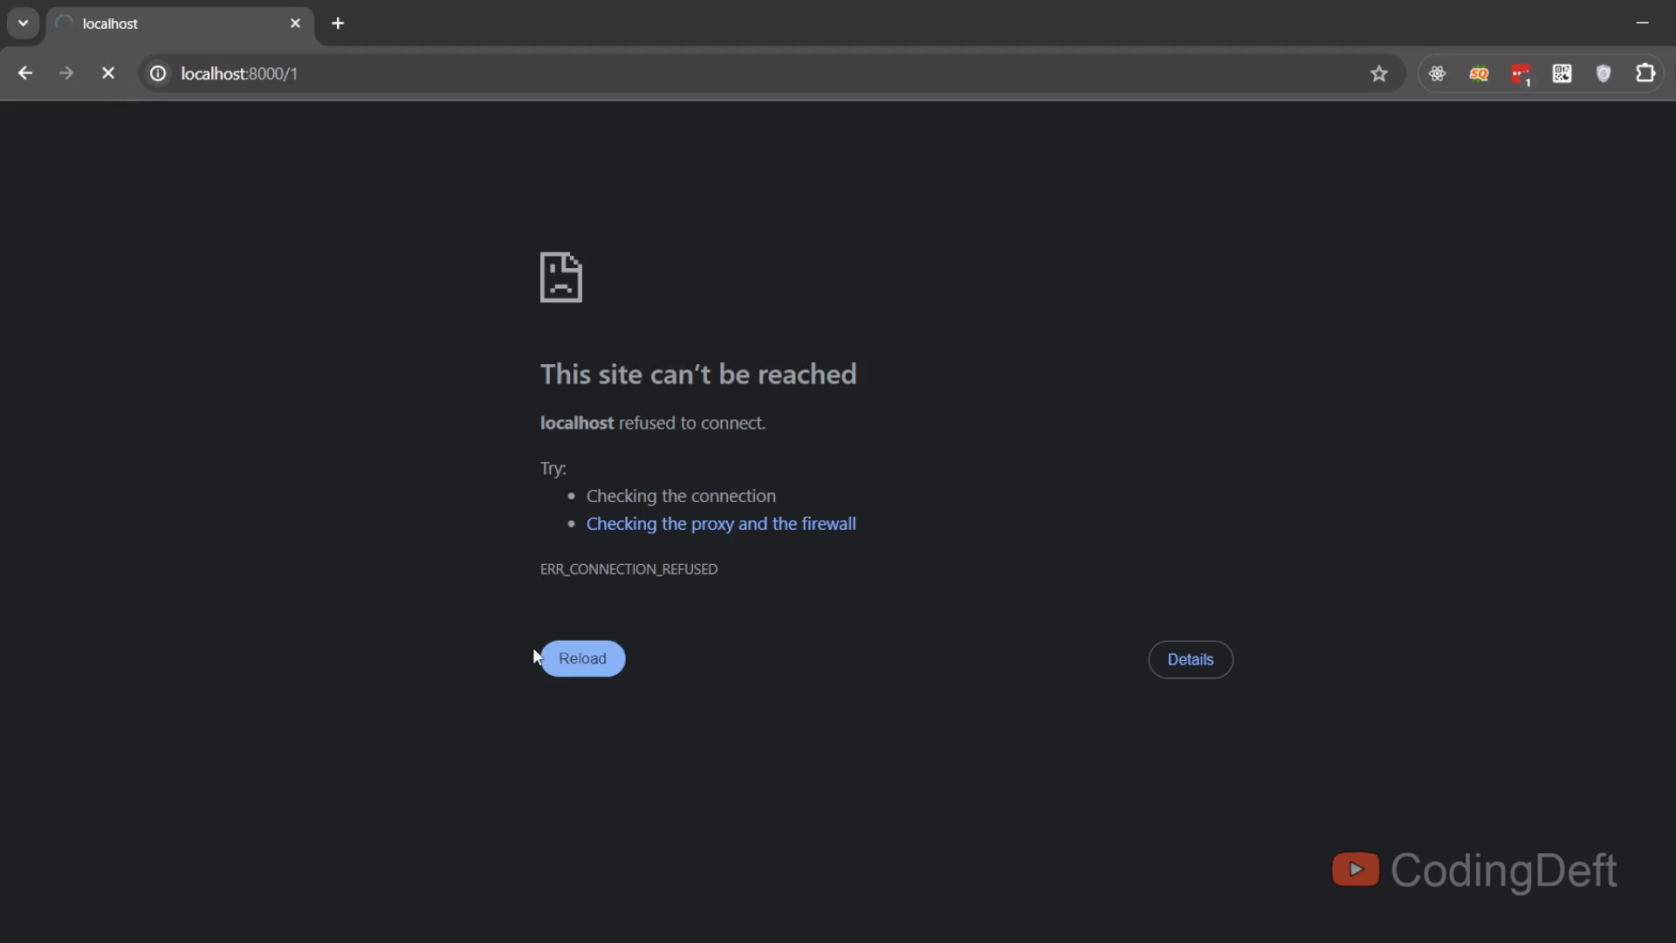
pyautogui.click(582, 657)
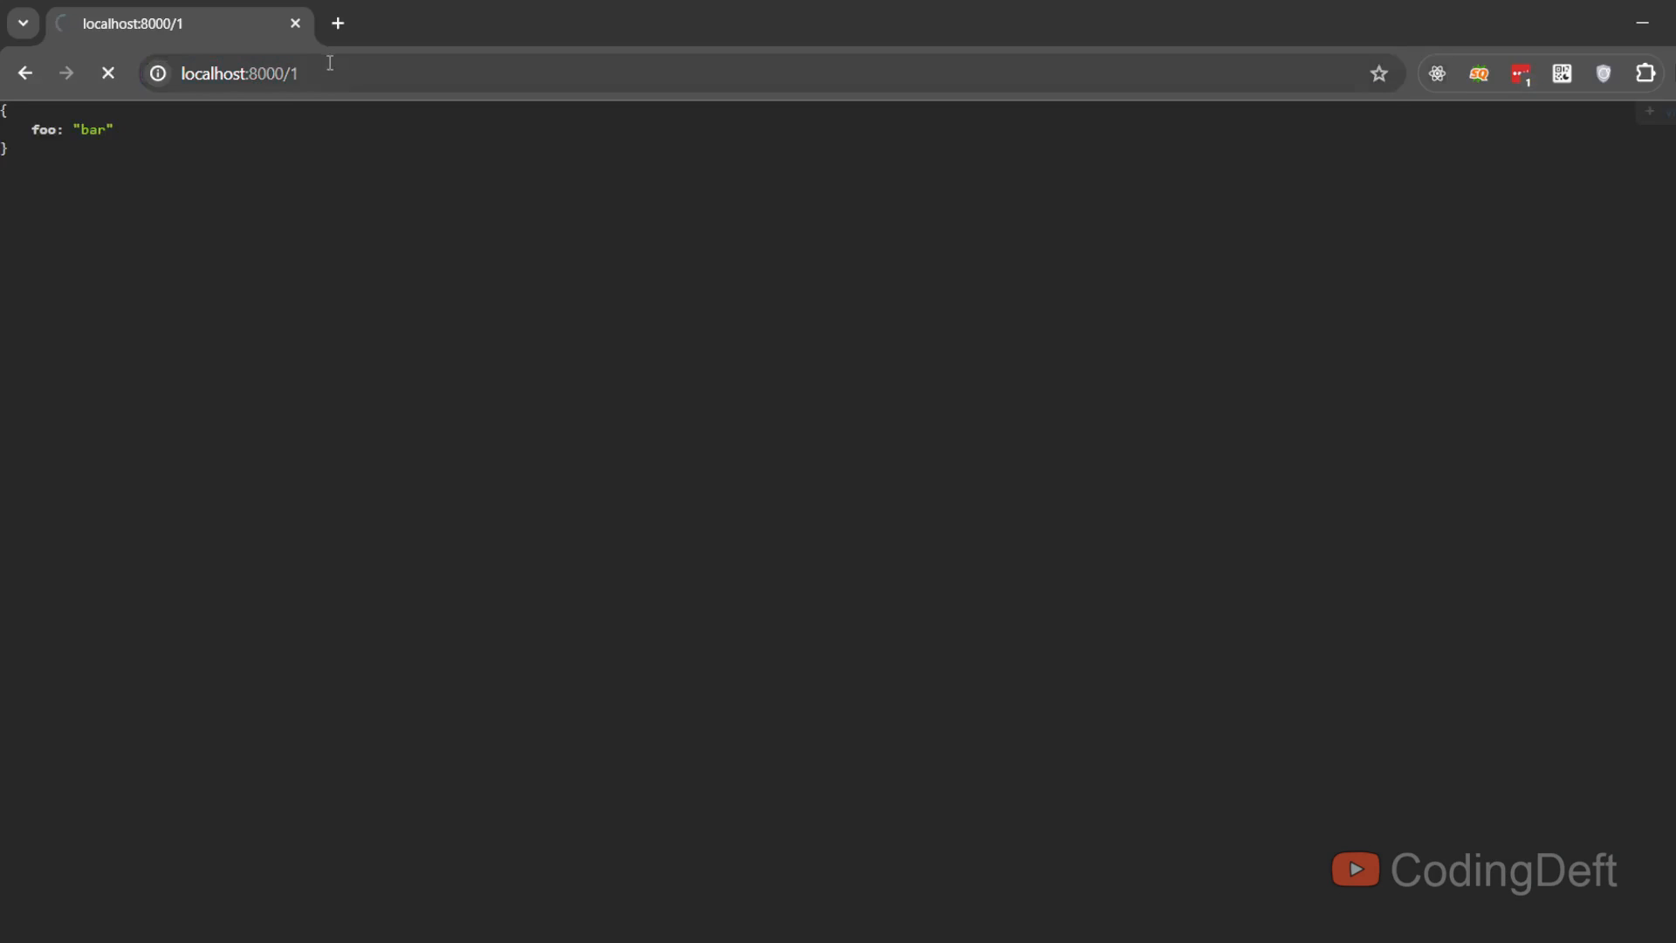